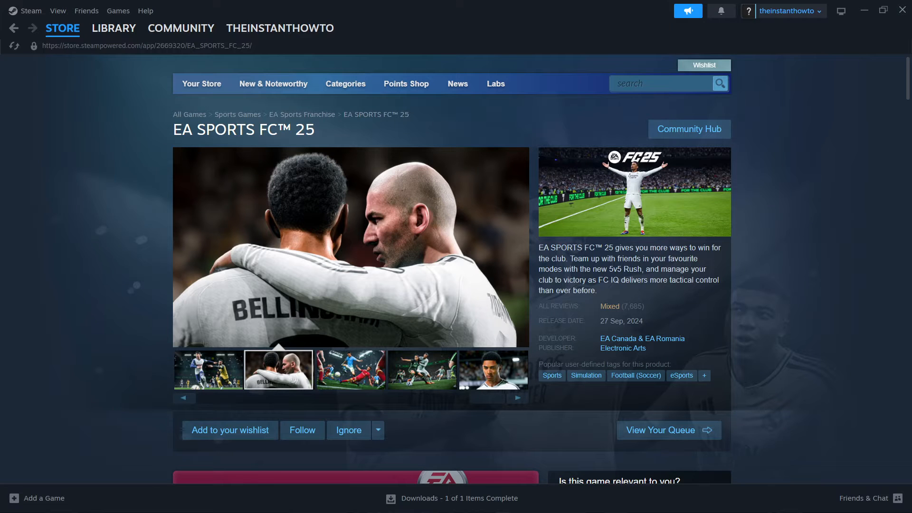
Browse across items in the Steam store window
click(349, 369)
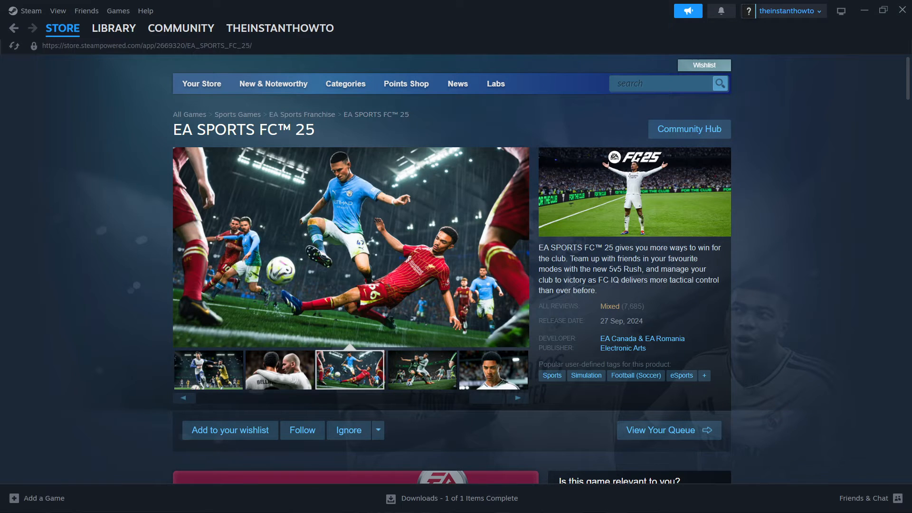
mouse_move(793, 268)
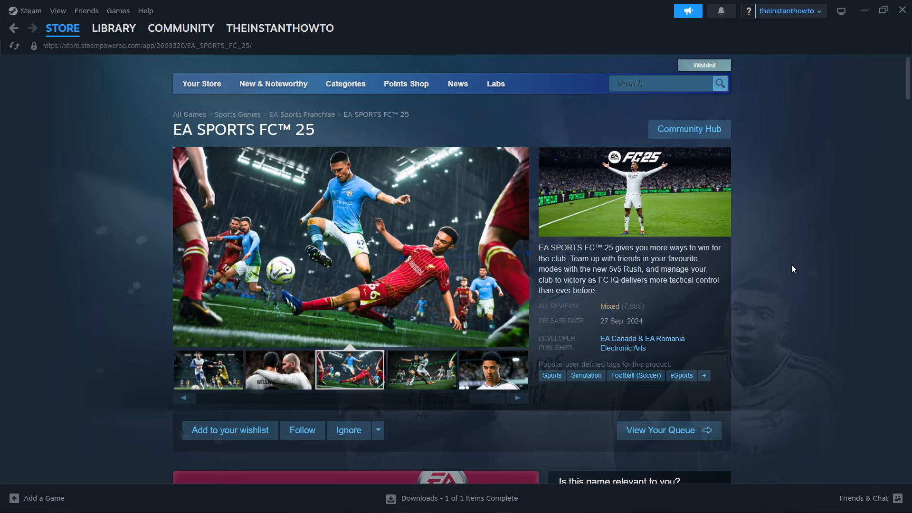
mouse_move(751, 208)
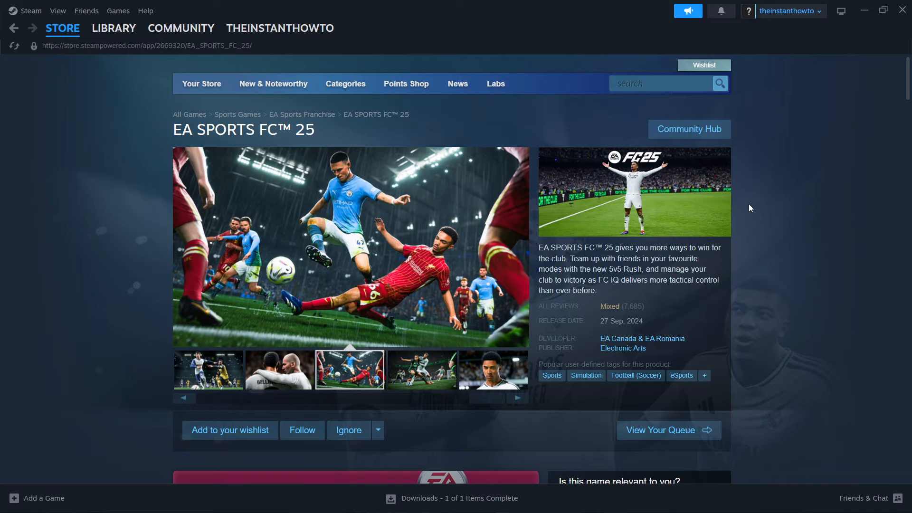
click(421, 369)
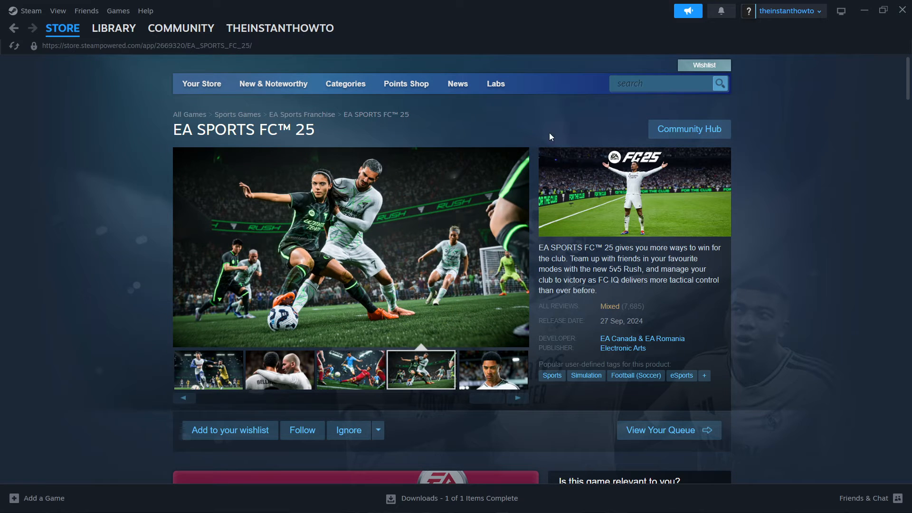
mouse_move(603, 133)
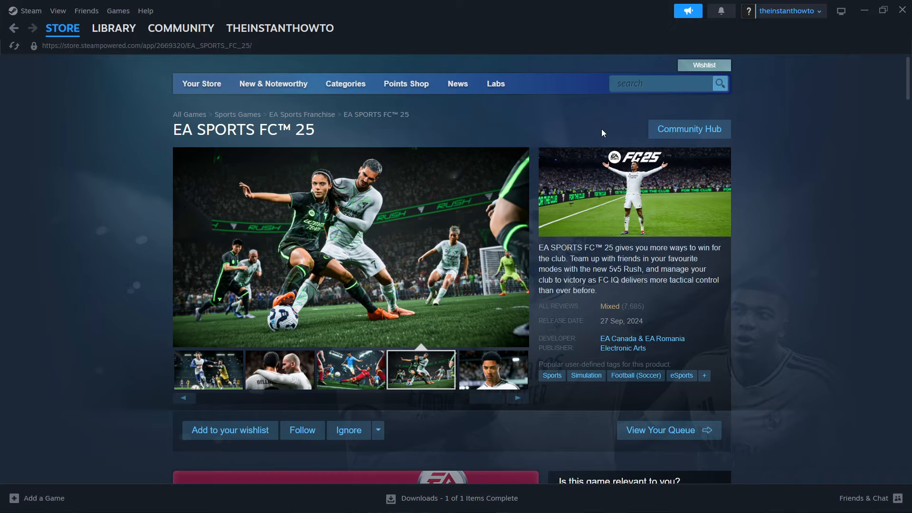
mouse_move(643, 134)
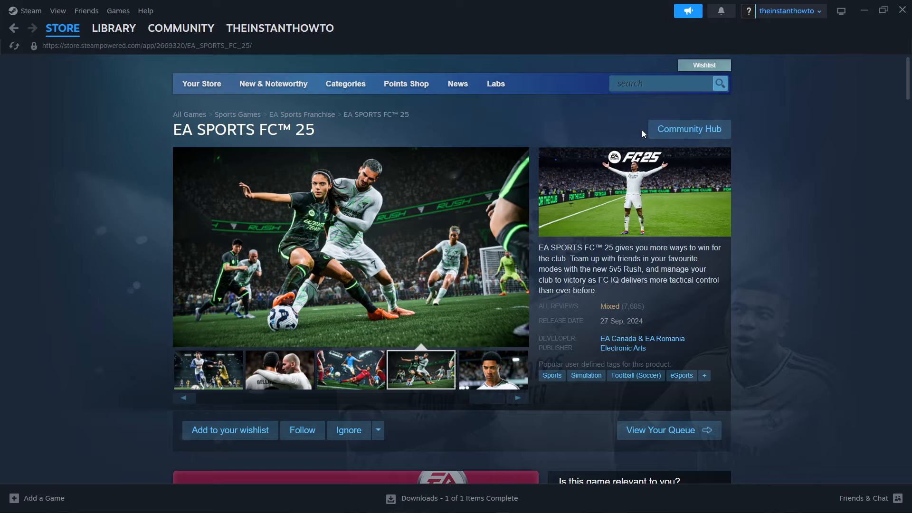
click(491, 369)
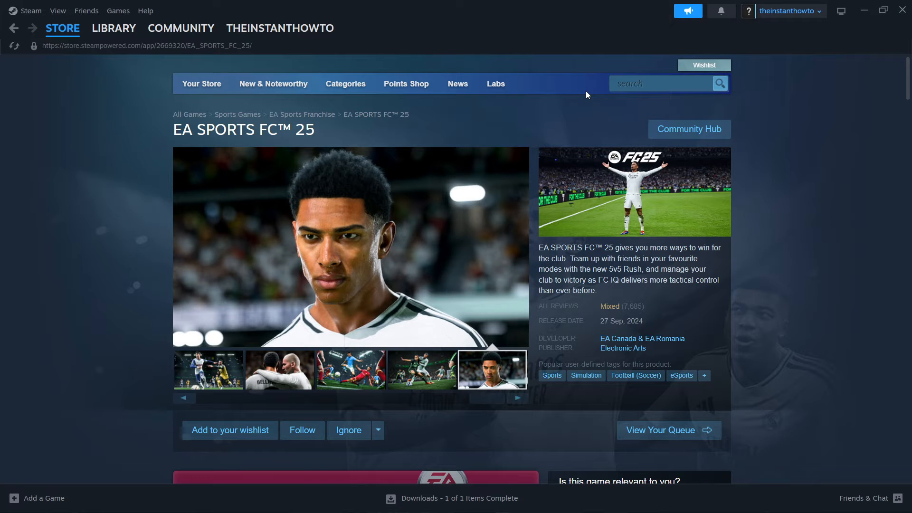
mouse_move(650, 70)
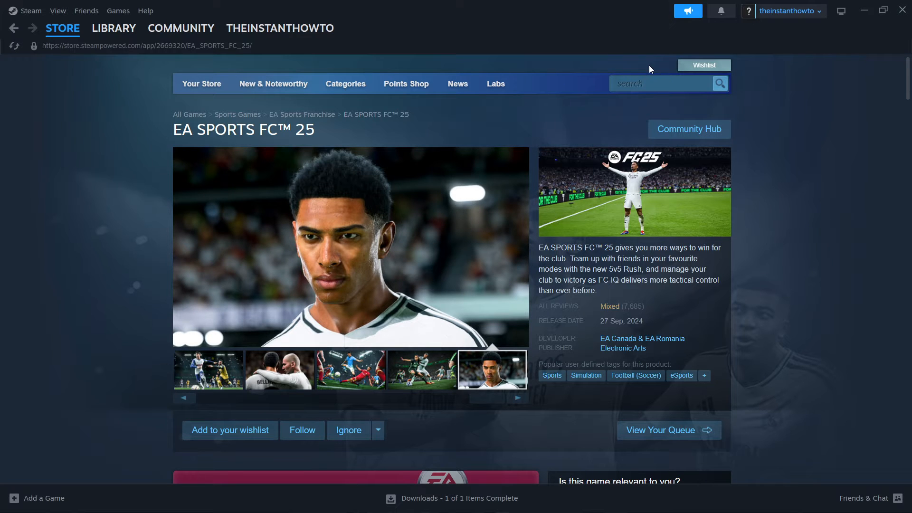
mouse_move(901, 11)
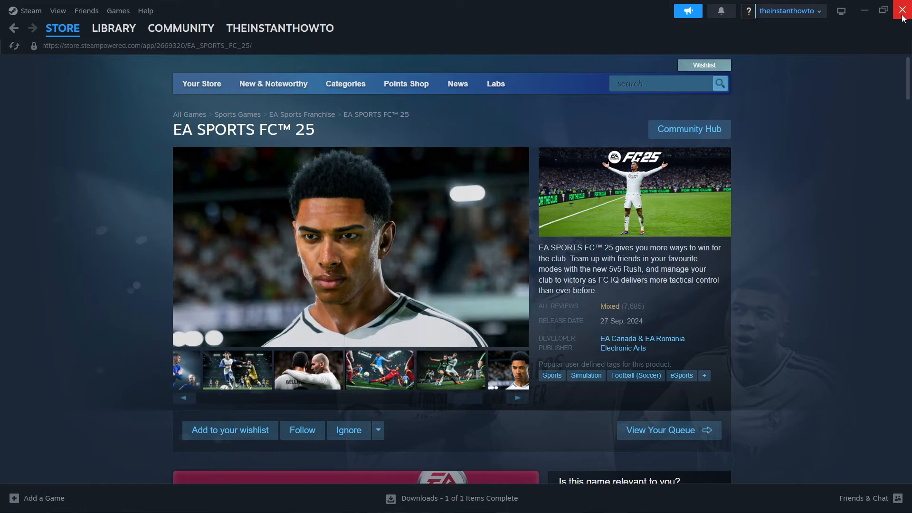
Close the store window and exit Steam fully from its system tray icon
click(902, 10)
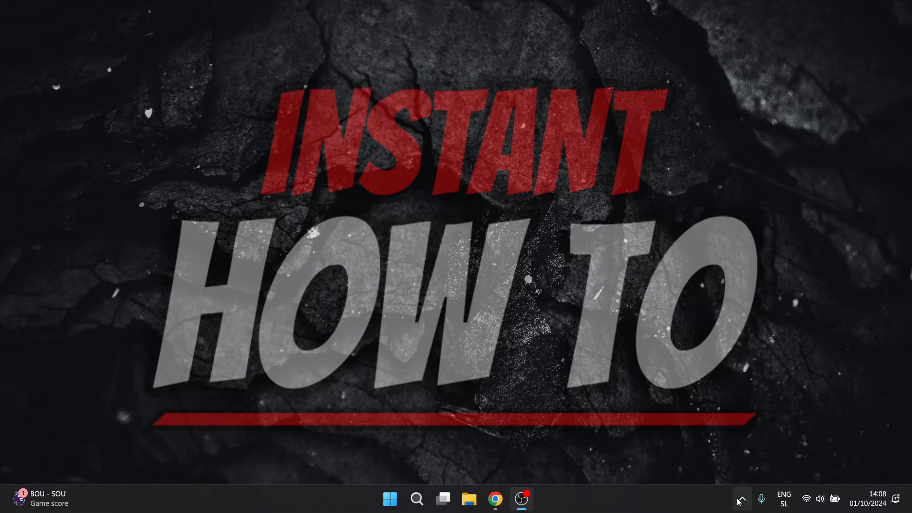
click(740, 499)
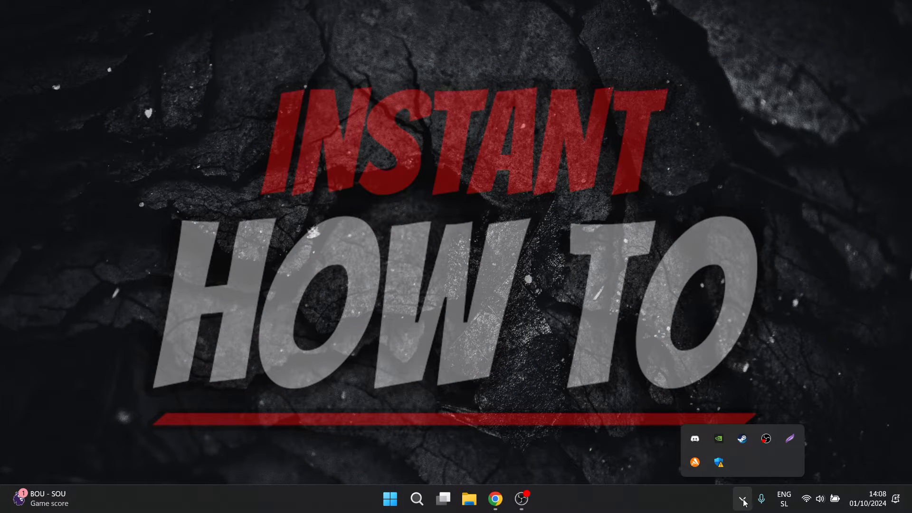
right_click(766, 439)
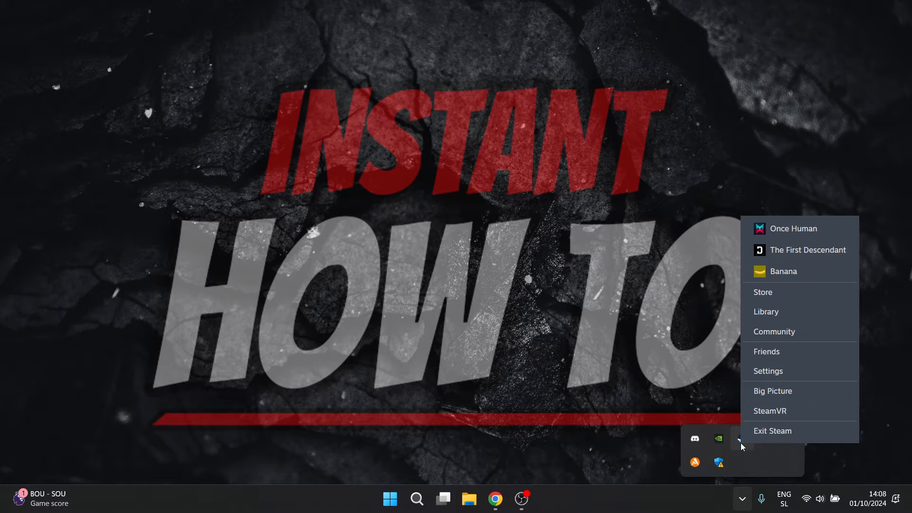
click(772, 432)
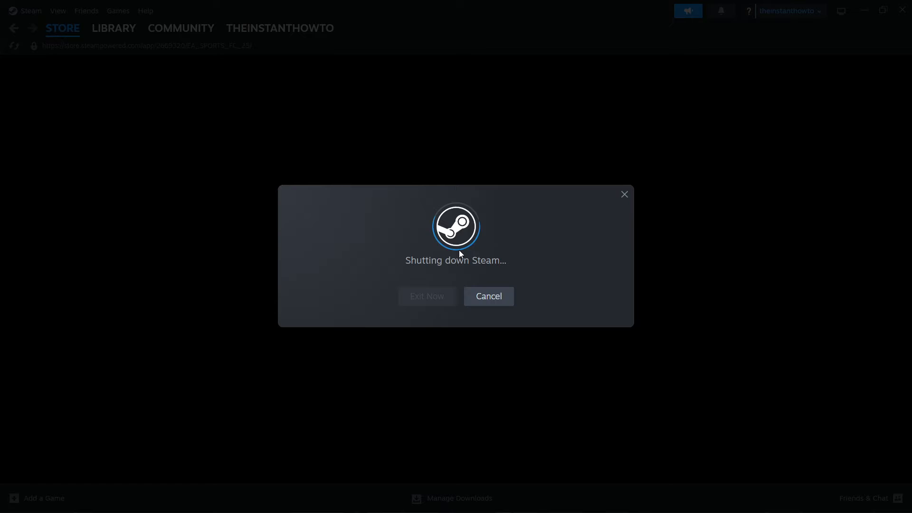
click(425, 297)
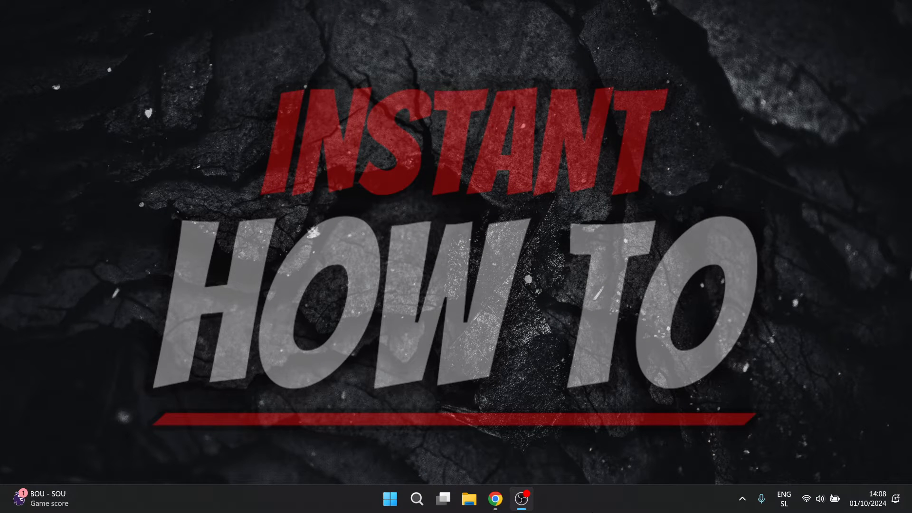
Launch Task Manager from the taskbar and filter the process list by 'steam'
right_click(644, 499)
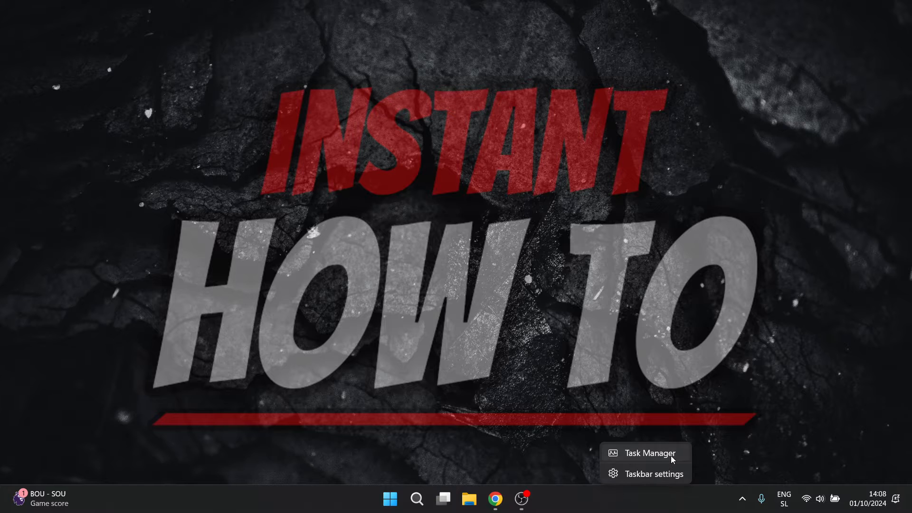
click(650, 452)
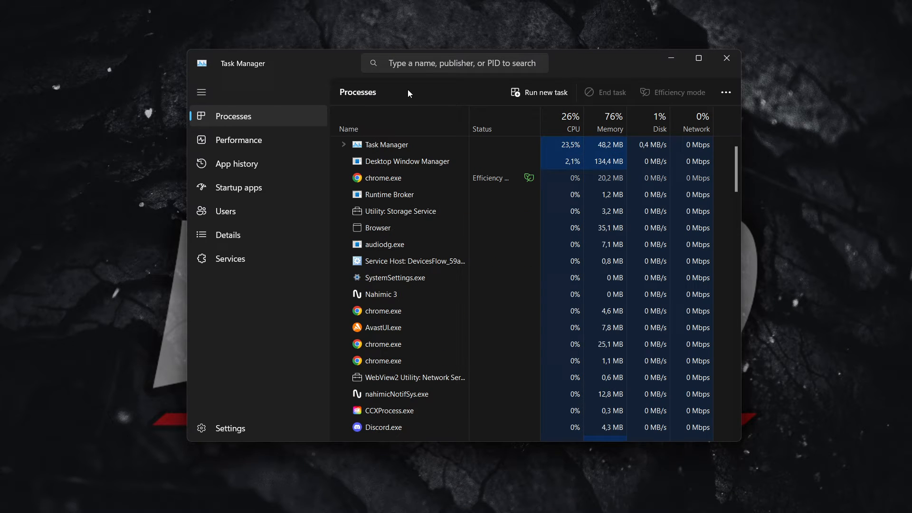
click(454, 62)
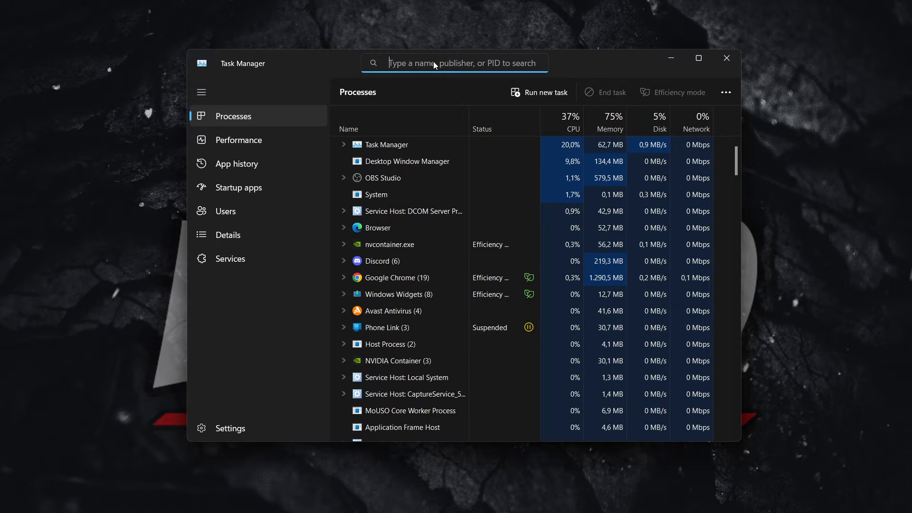
text(st)
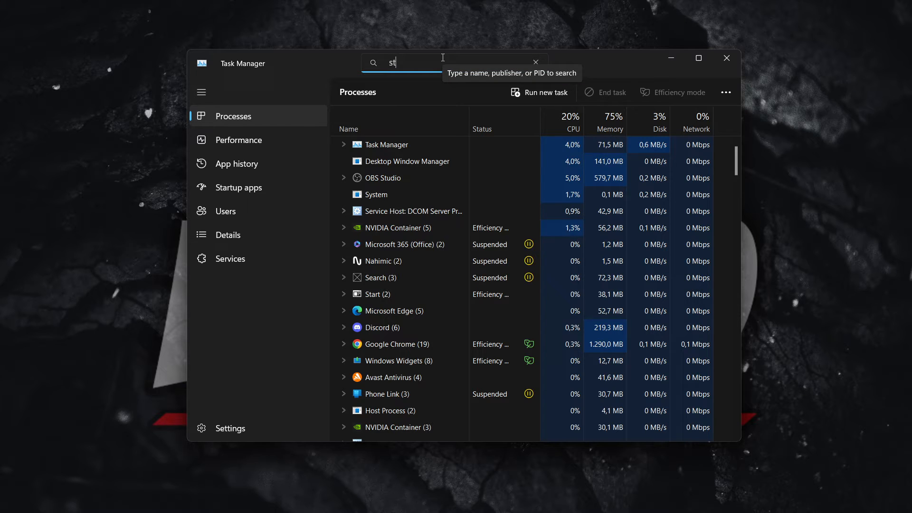
text(eam)
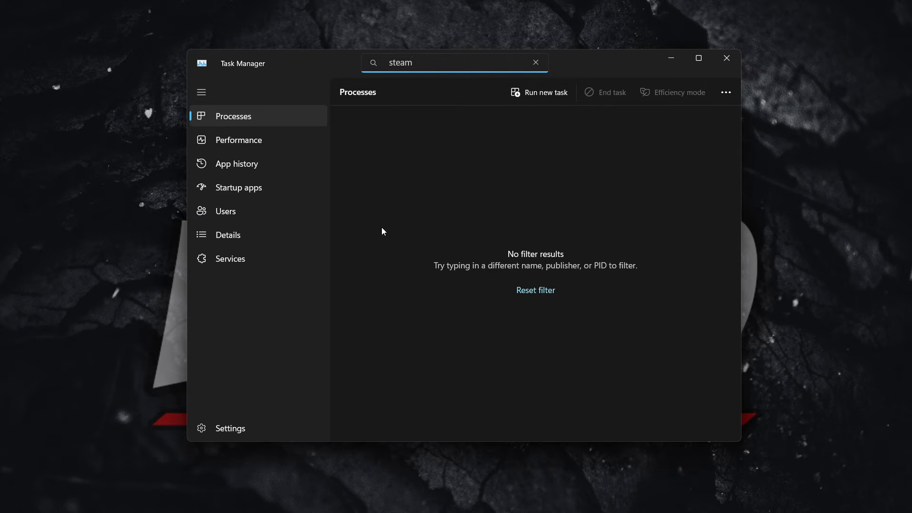
Collapse the sections pane, clear the steam filter and close Task Manager
click(201, 93)
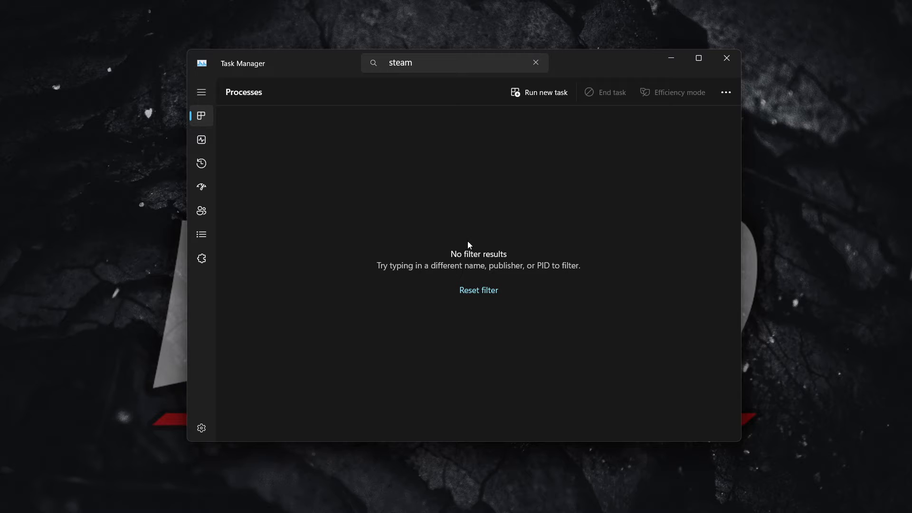
mouse_move(545, 250)
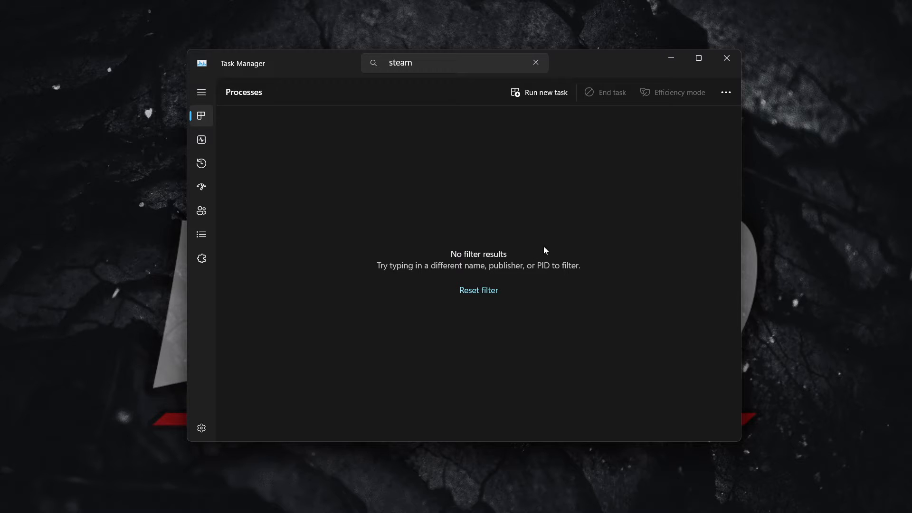
mouse_move(530, 118)
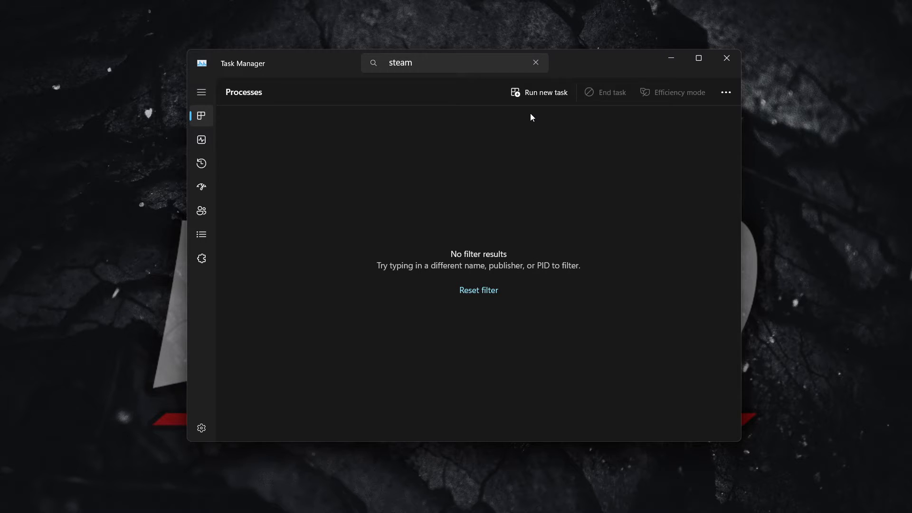
mouse_move(498, 123)
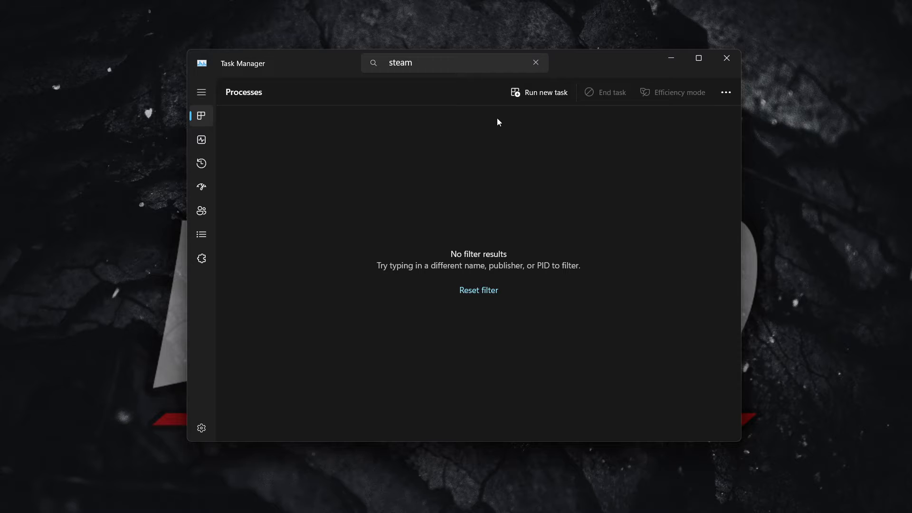
click(459, 63)
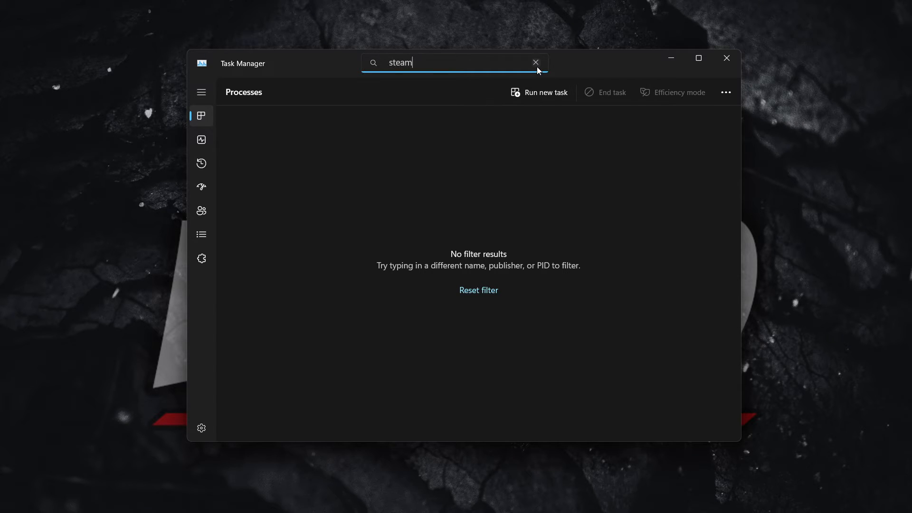
click(535, 62)
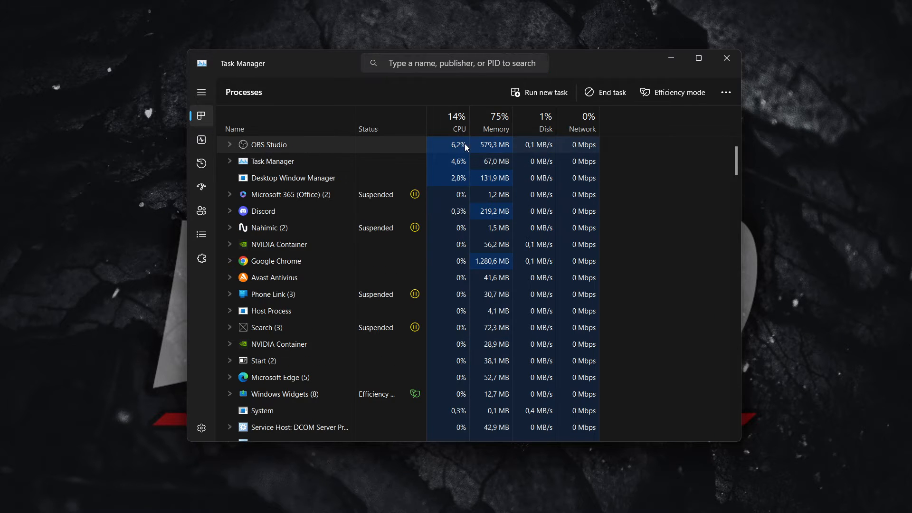
mouse_move(604, 104)
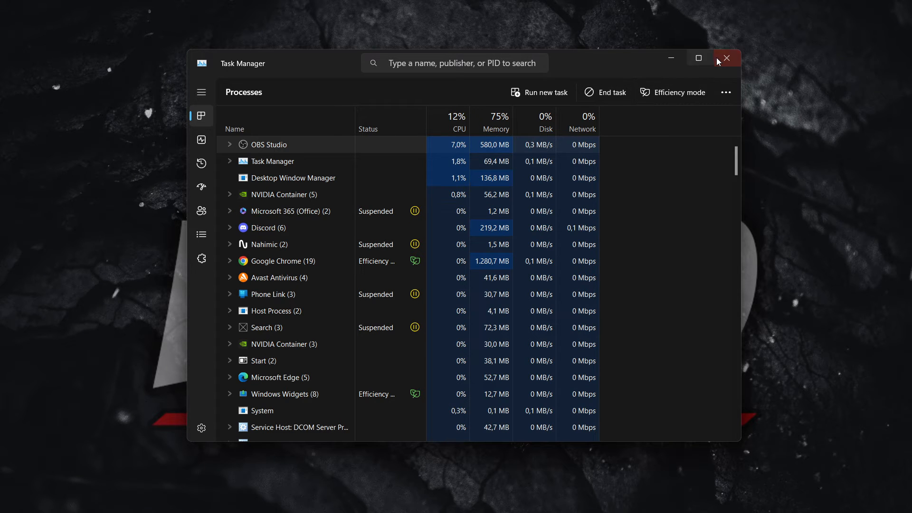
click(725, 58)
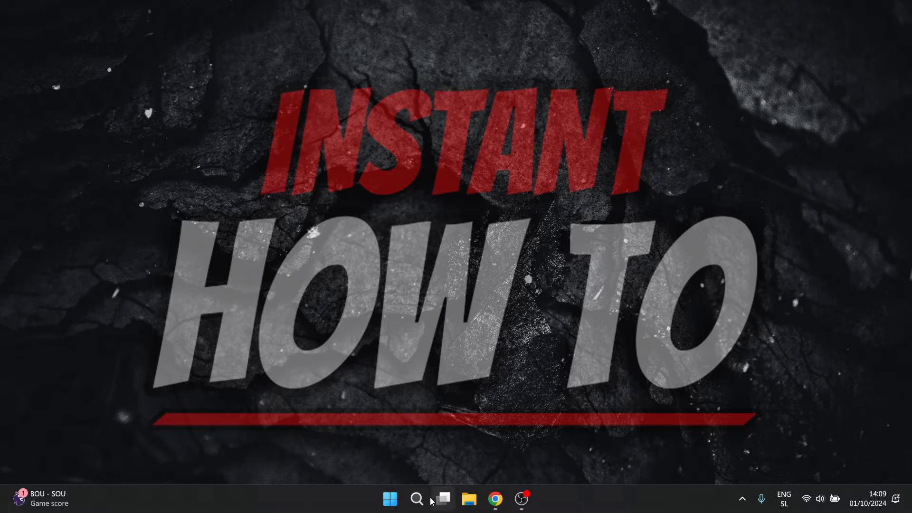
mouse_move(415, 499)
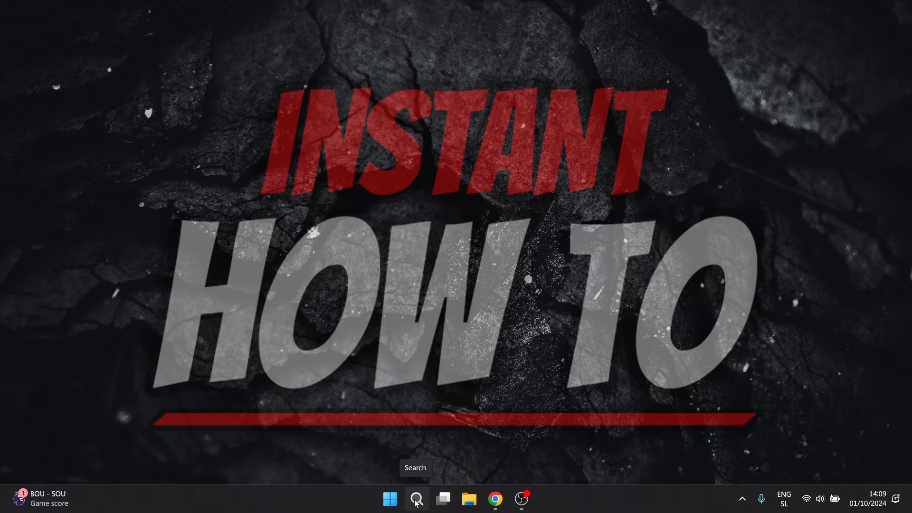
Search Windows for 'steam' and run Steam as administrator
click(415, 498)
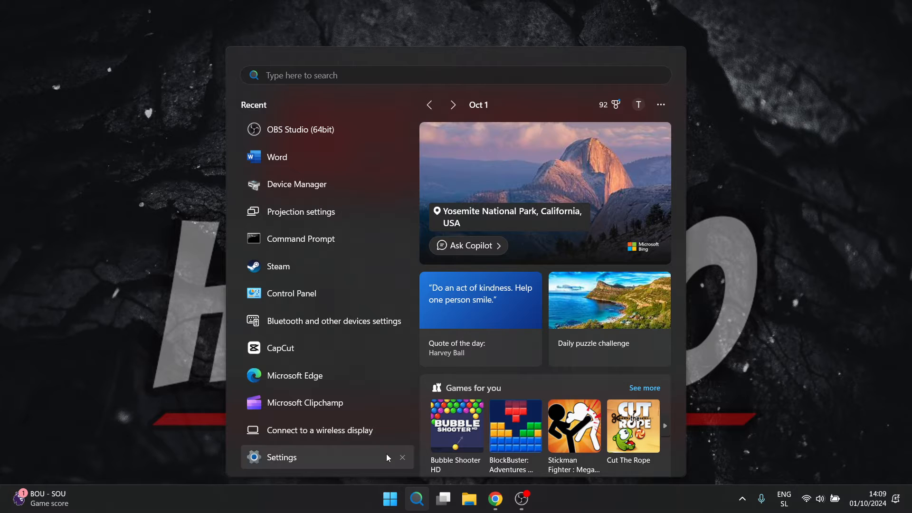
text(steam)
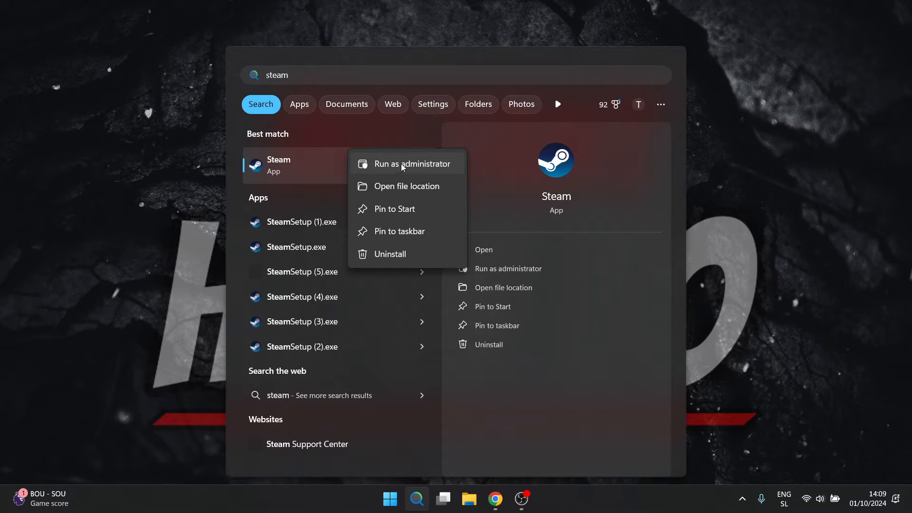
click(412, 163)
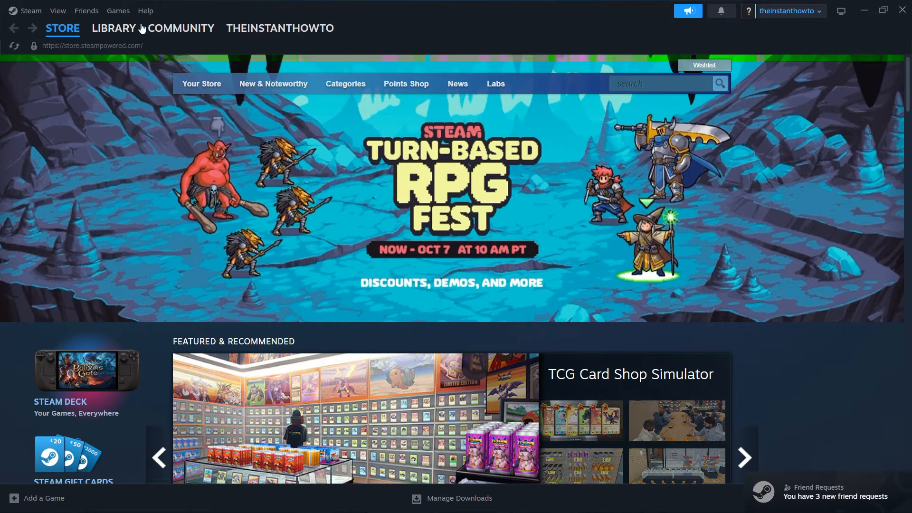
Go to the Library, select Once Human and bring up its context menu
click(114, 28)
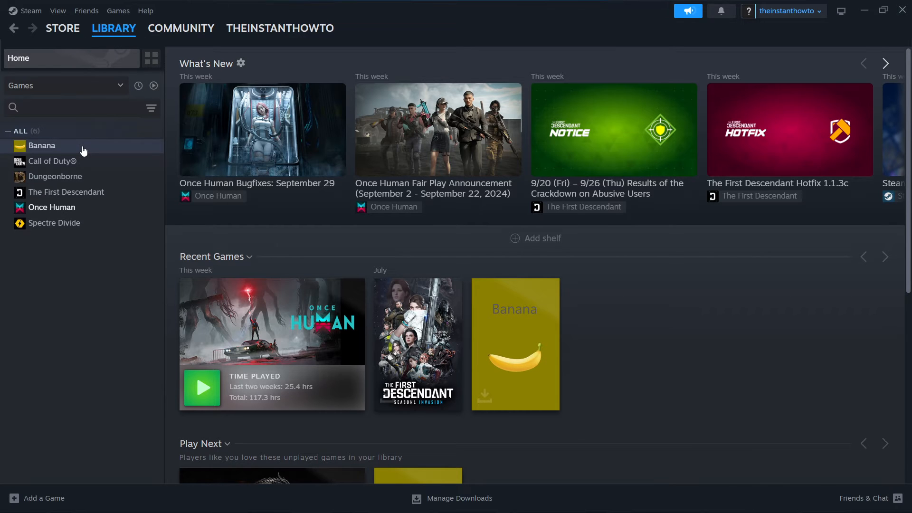
mouse_move(52, 162)
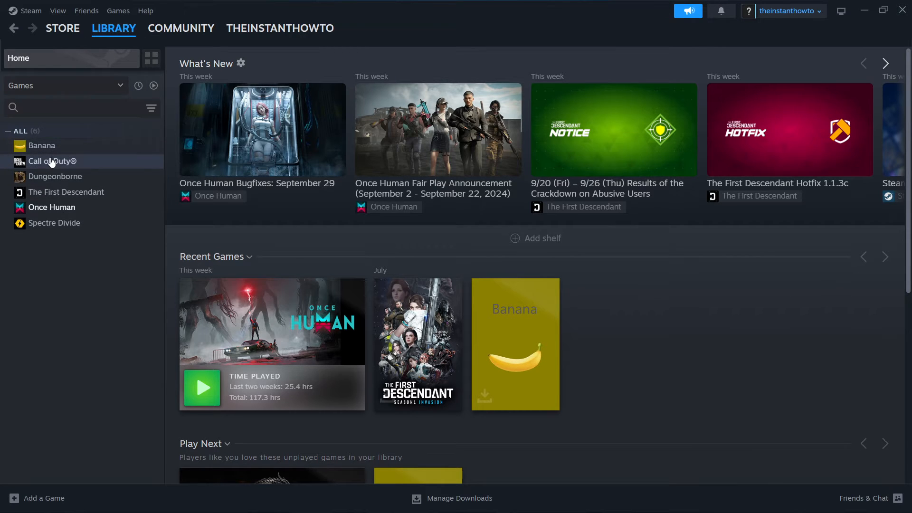
mouse_move(65, 227)
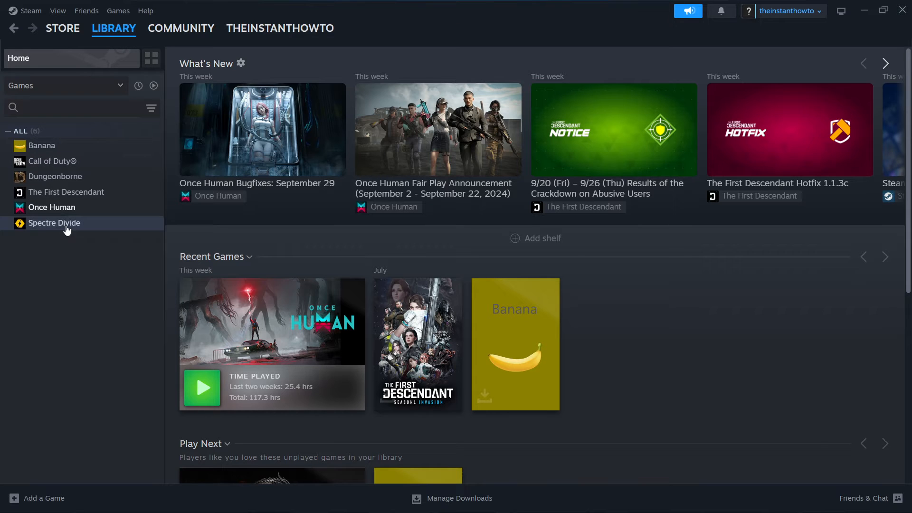
click(51, 207)
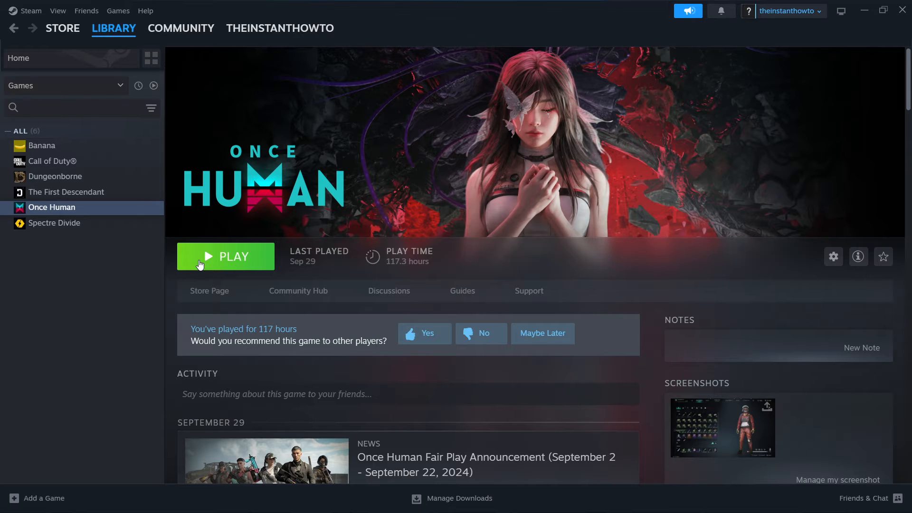
mouse_move(271, 216)
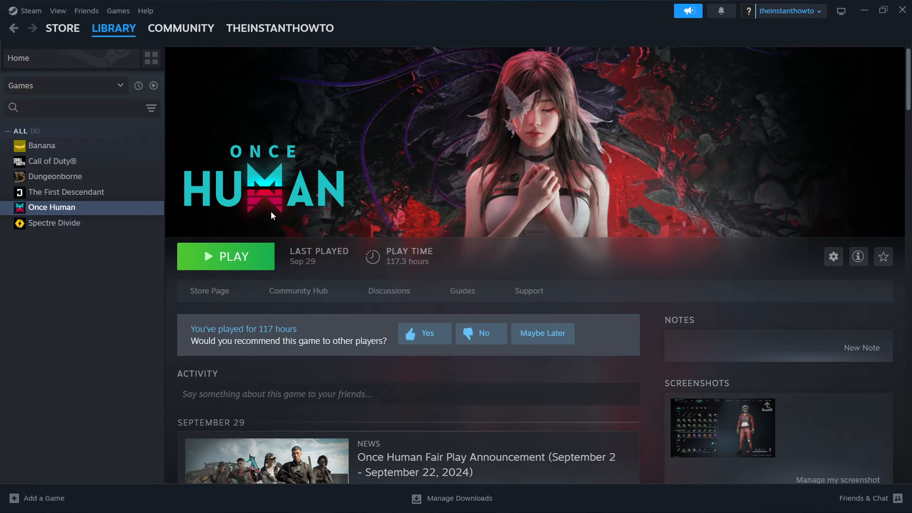
mouse_move(261, 244)
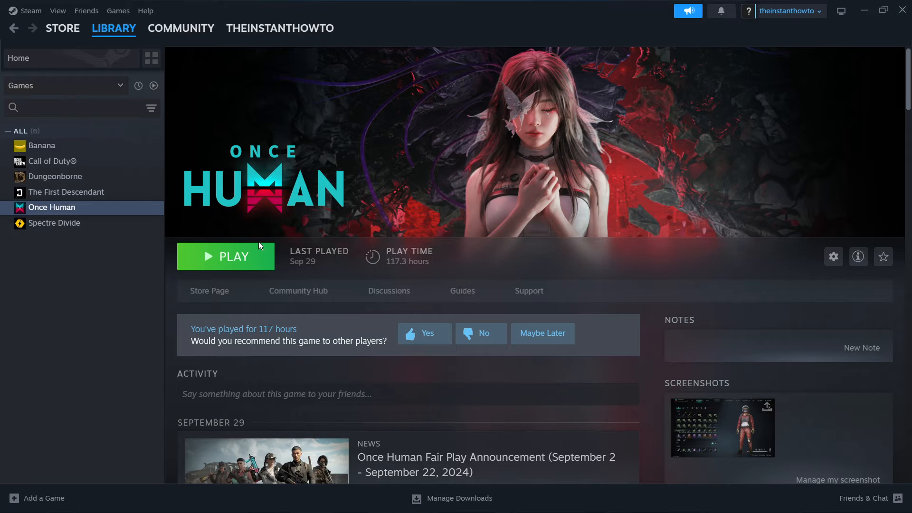
mouse_move(261, 255)
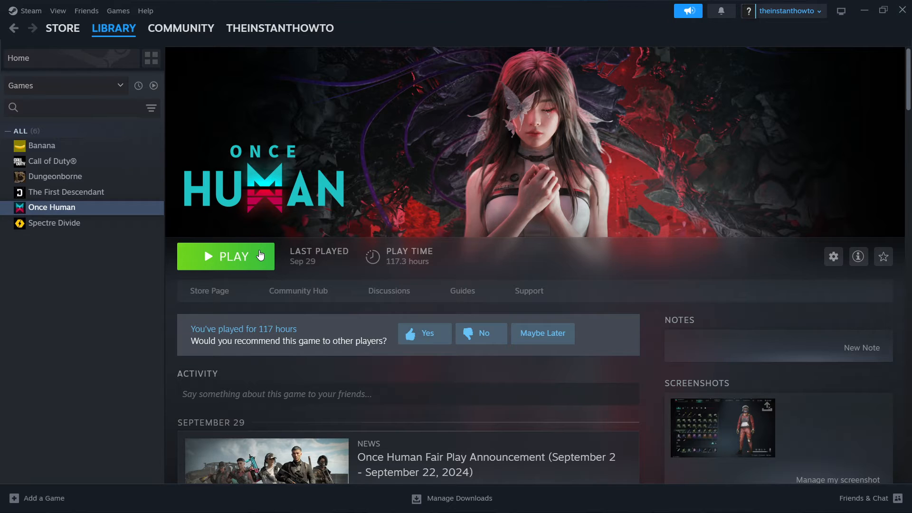
mouse_move(229, 257)
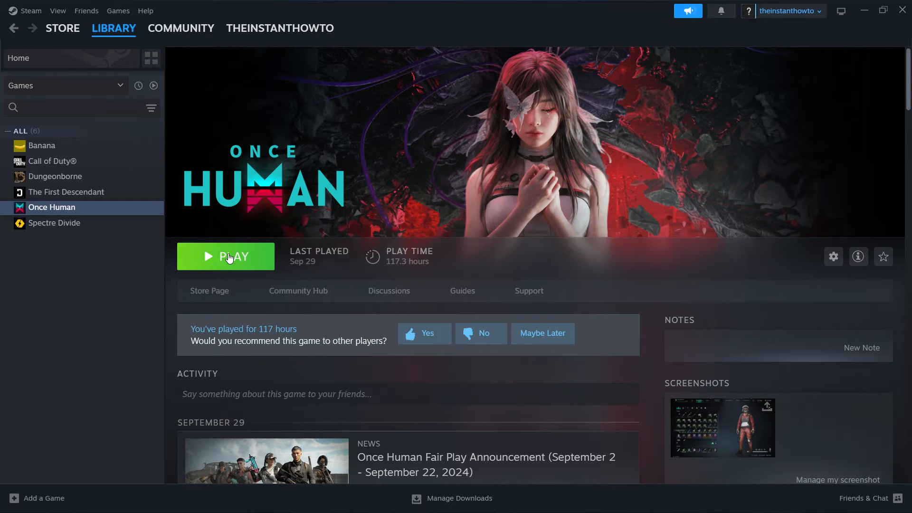
mouse_move(109, 207)
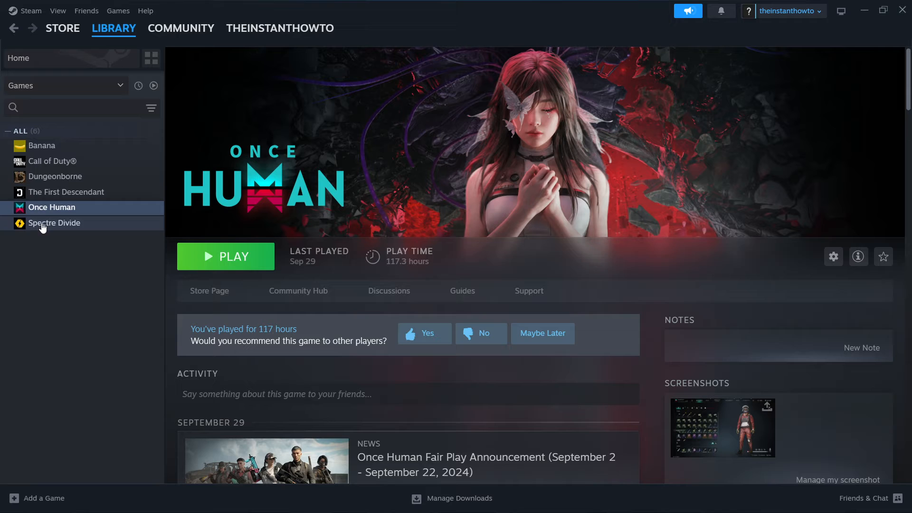
right_click(52, 208)
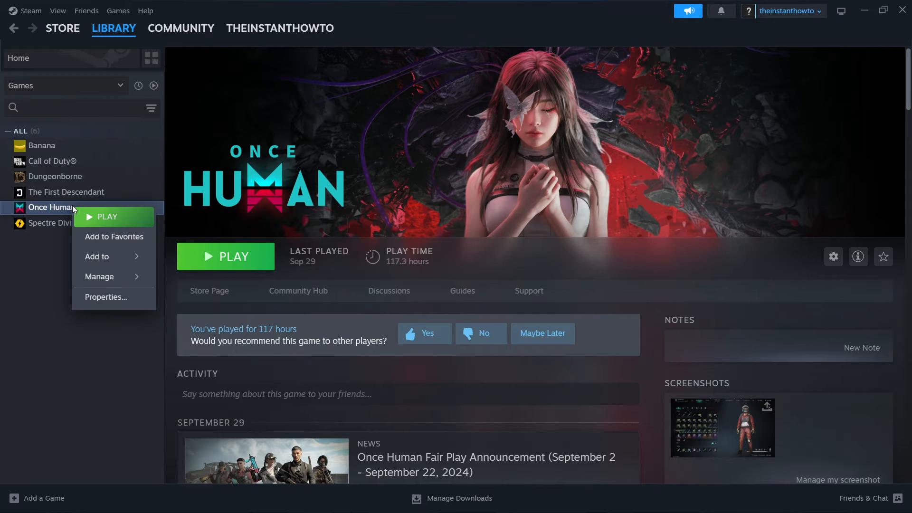
mouse_move(53, 210)
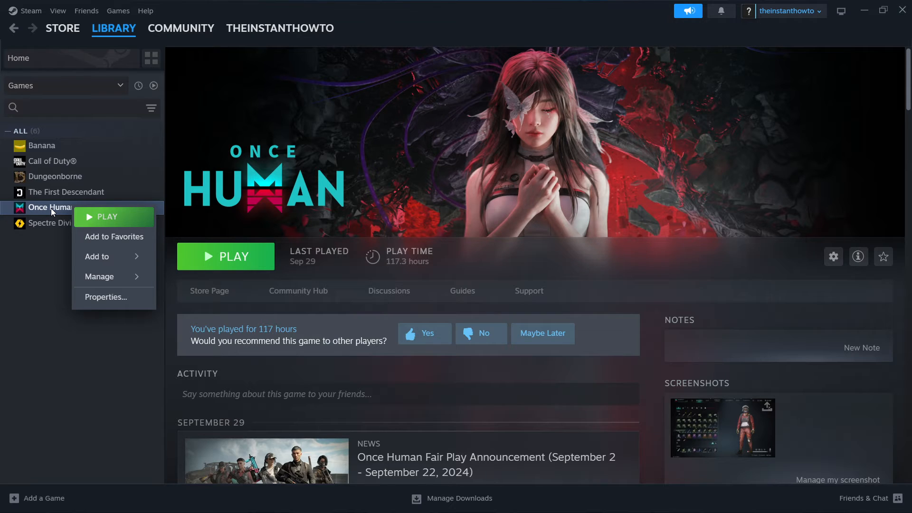
Open Once Human's Properties at the Installed Files section
click(106, 296)
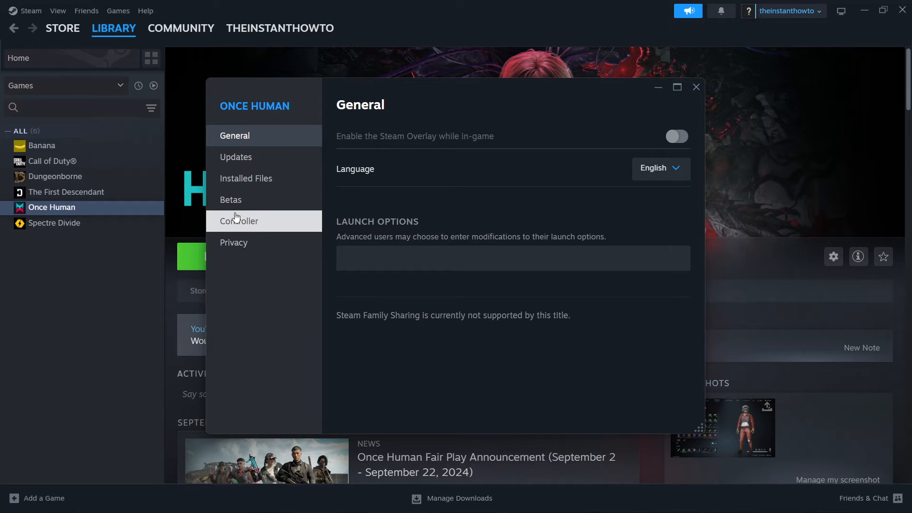
click(245, 177)
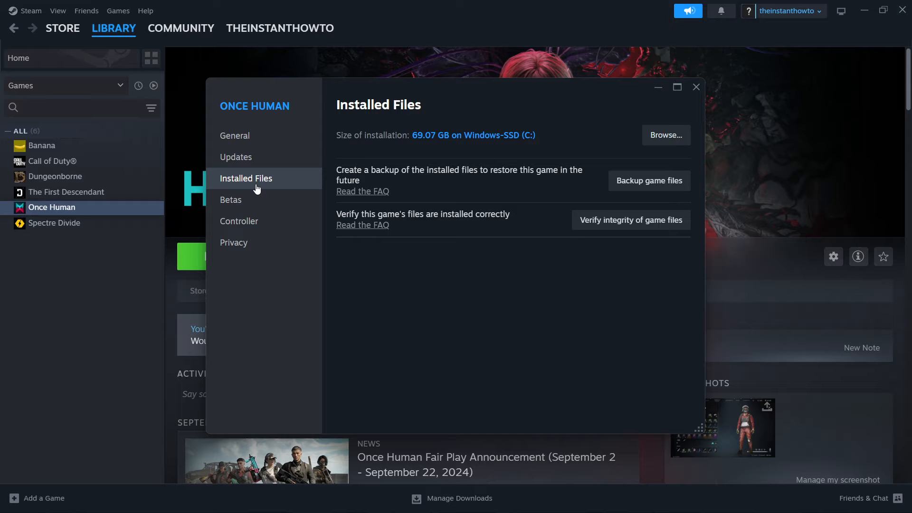
mouse_move(337, 217)
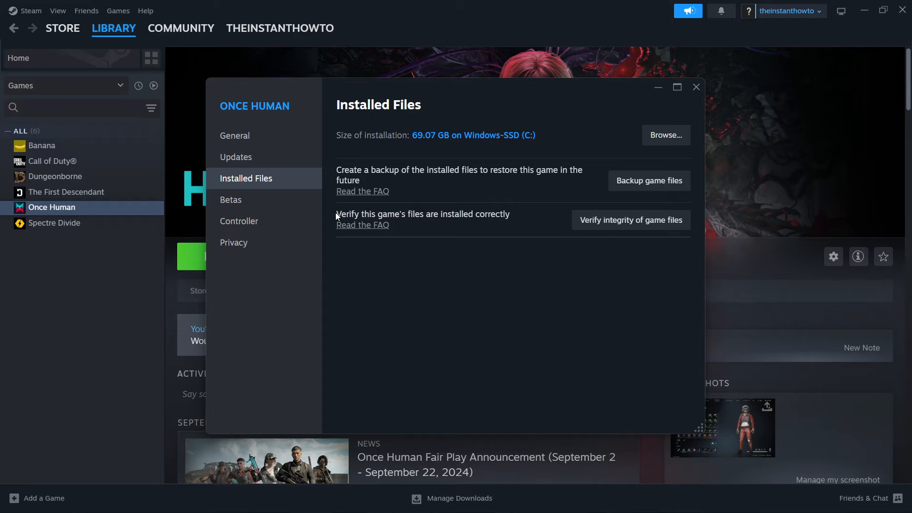
mouse_move(452, 223)
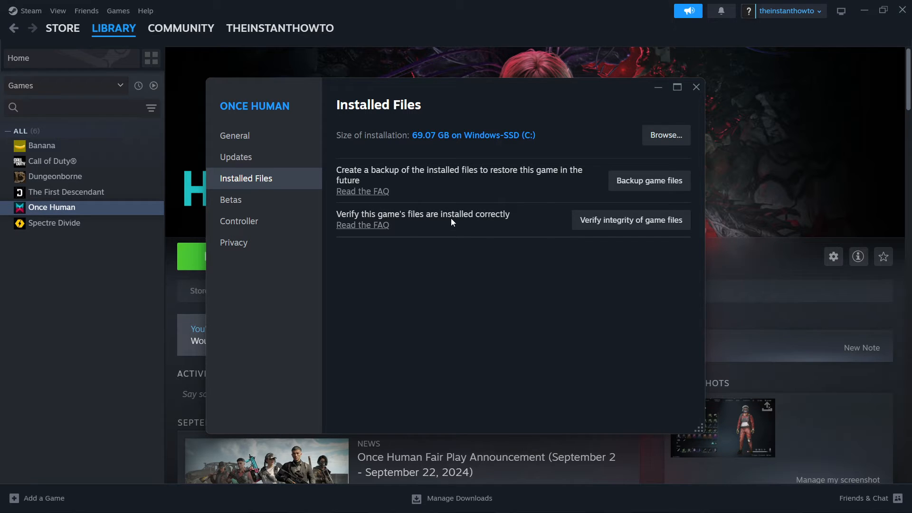
mouse_move(609, 232)
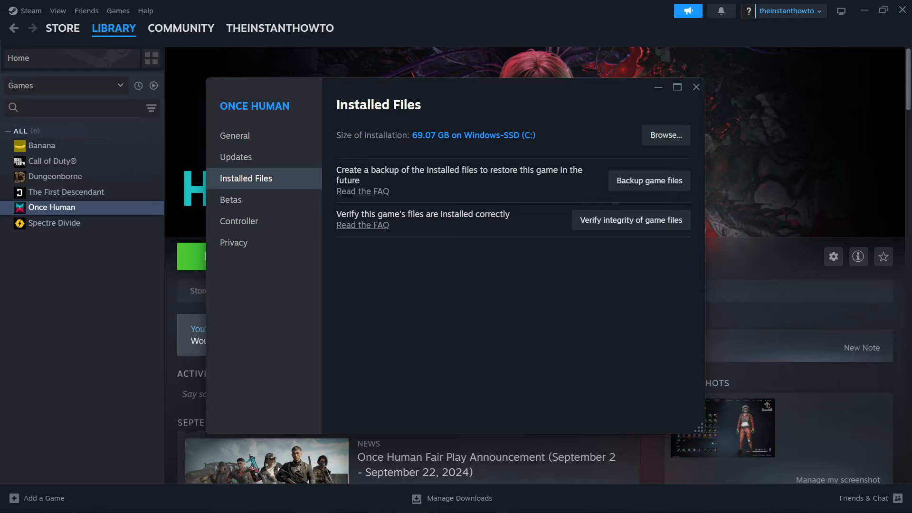
mouse_move(490, 207)
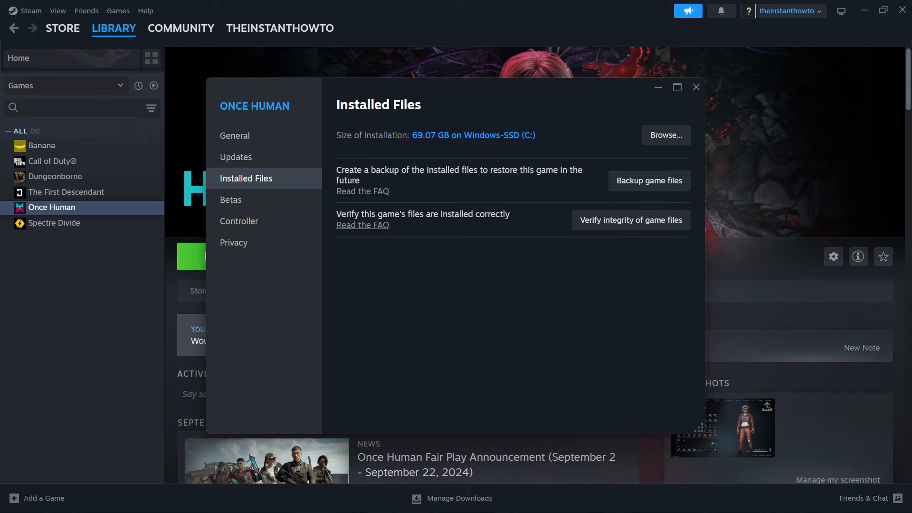
mouse_move(649, 181)
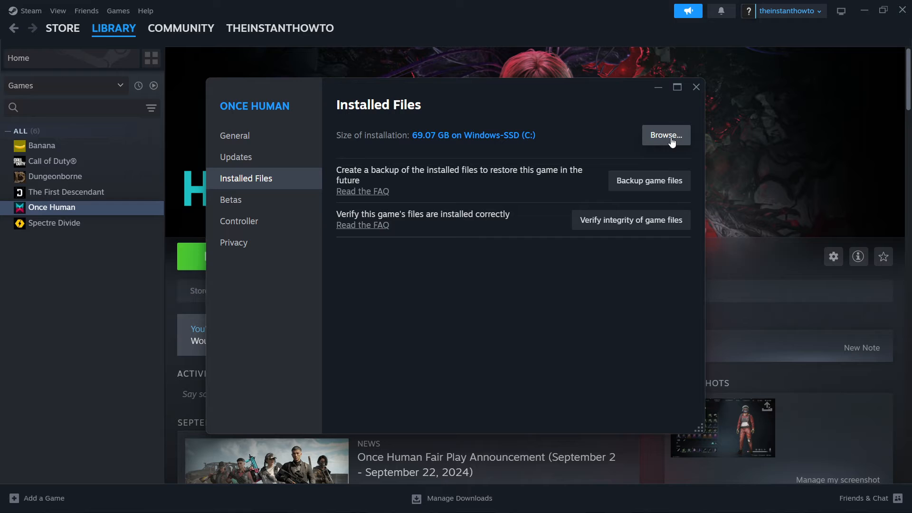
mouse_move(255, 177)
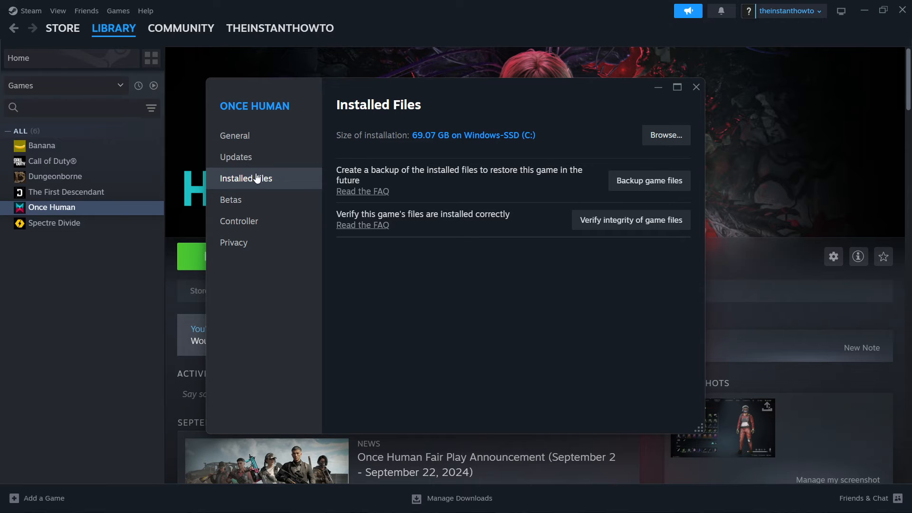
mouse_move(665, 135)
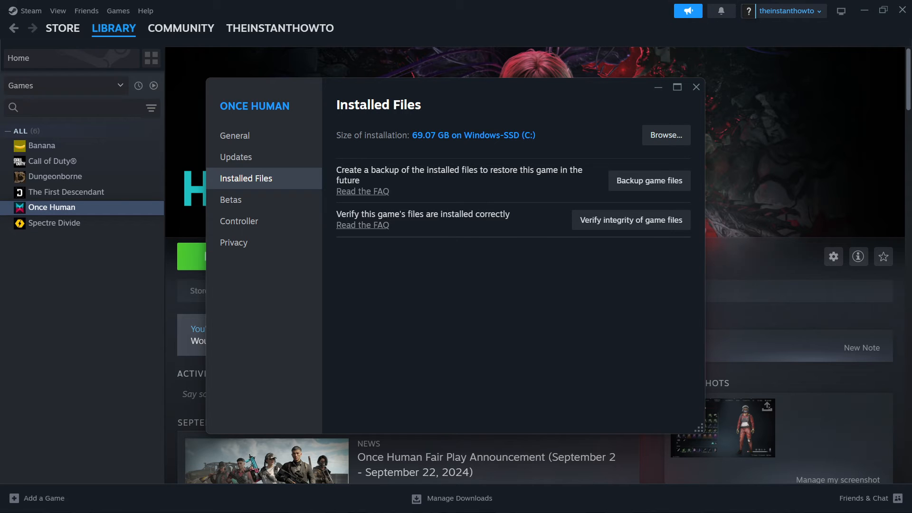
click(665, 135)
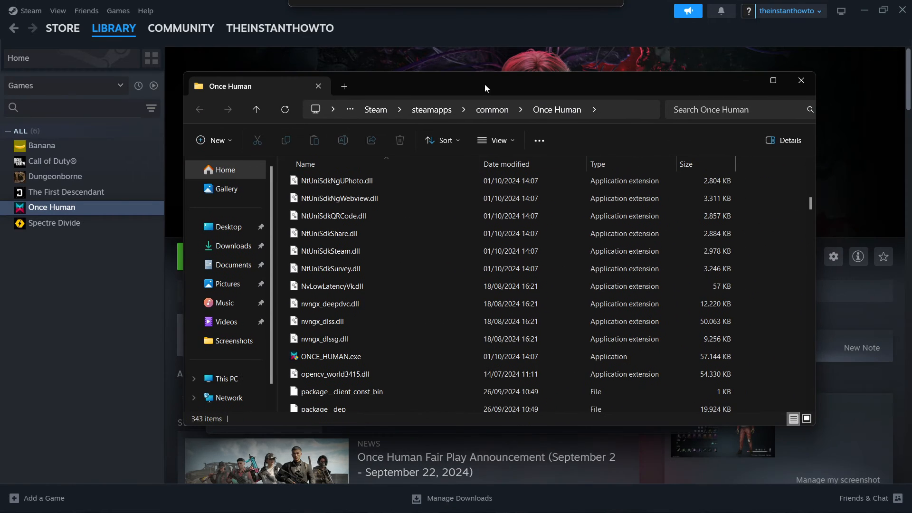
scroll(up, 3)
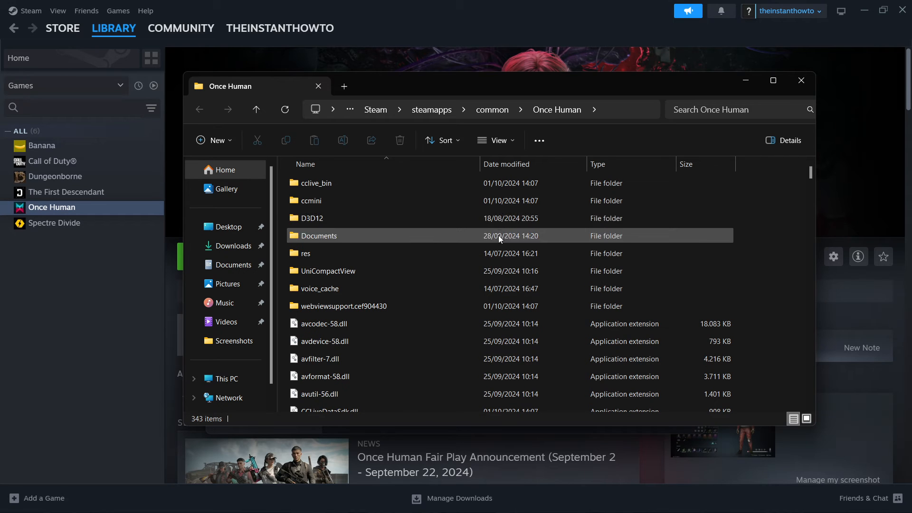
mouse_move(434, 241)
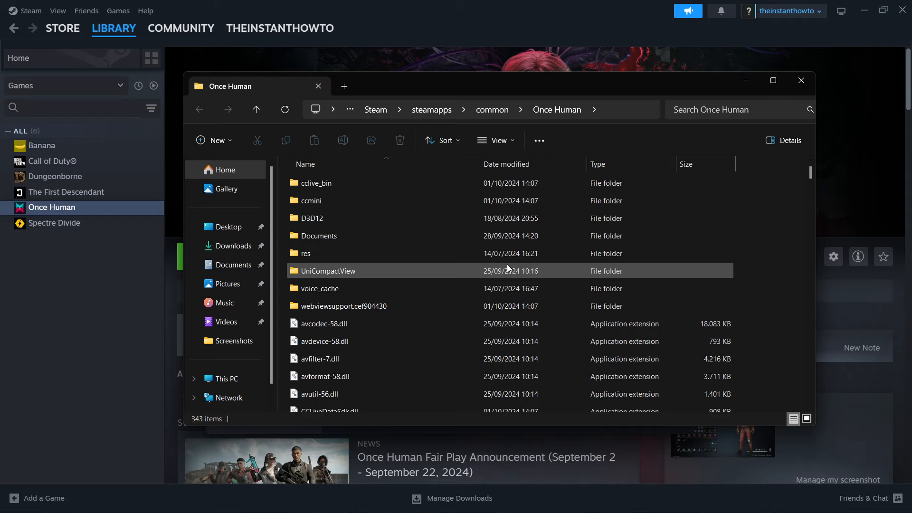
scroll(down, 3)
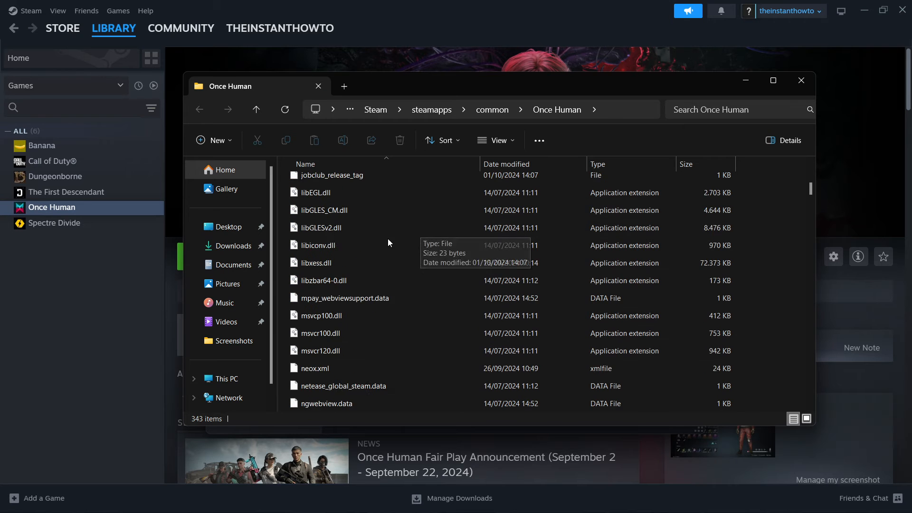
scroll(down, 3)
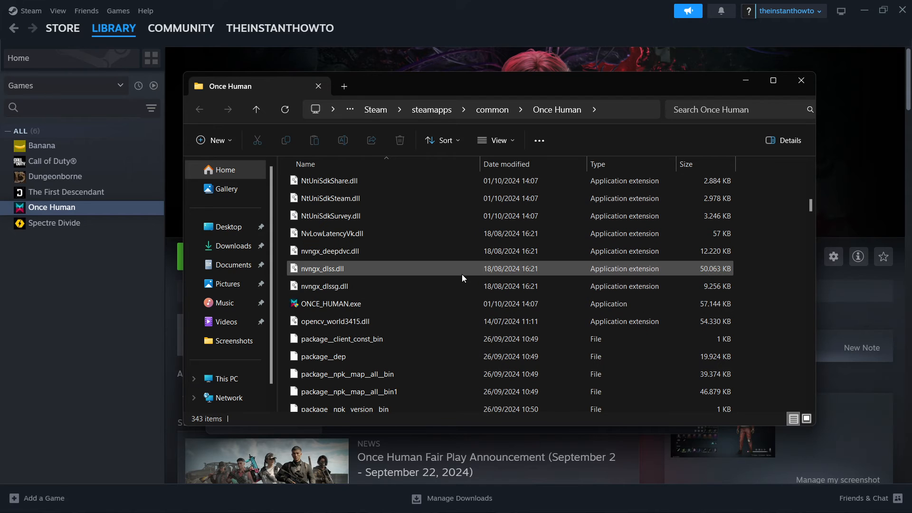
click(495, 140)
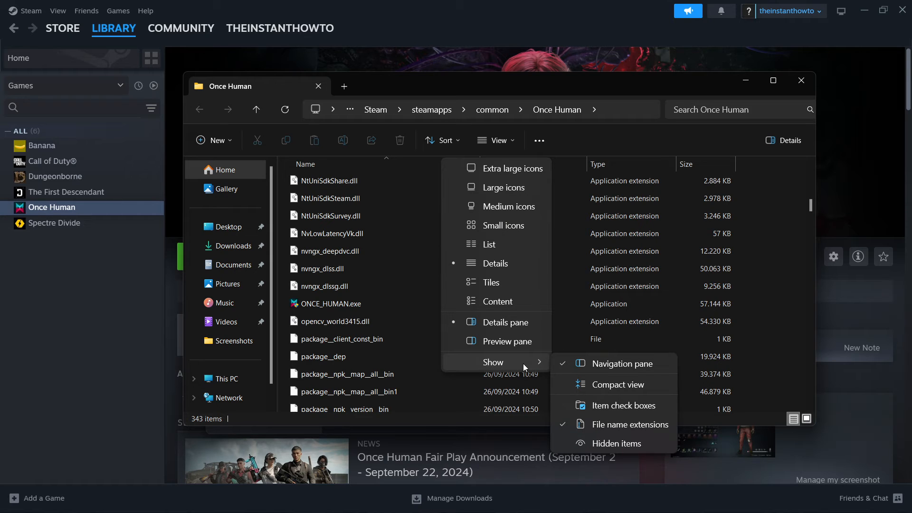
mouse_move(610, 427)
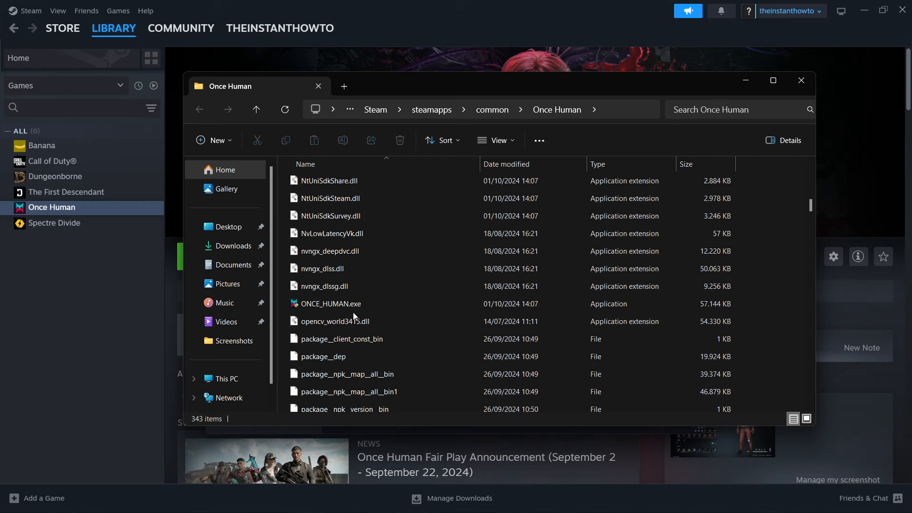
mouse_move(326, 316)
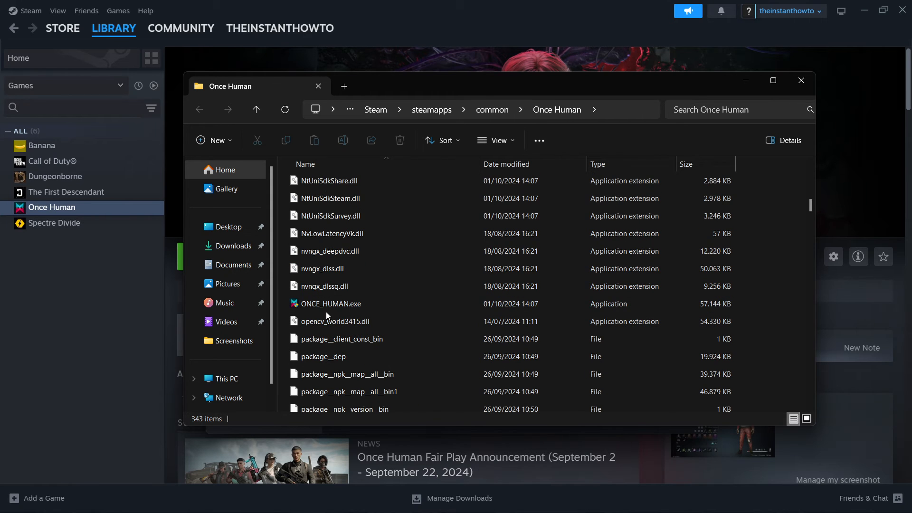
mouse_move(331, 303)
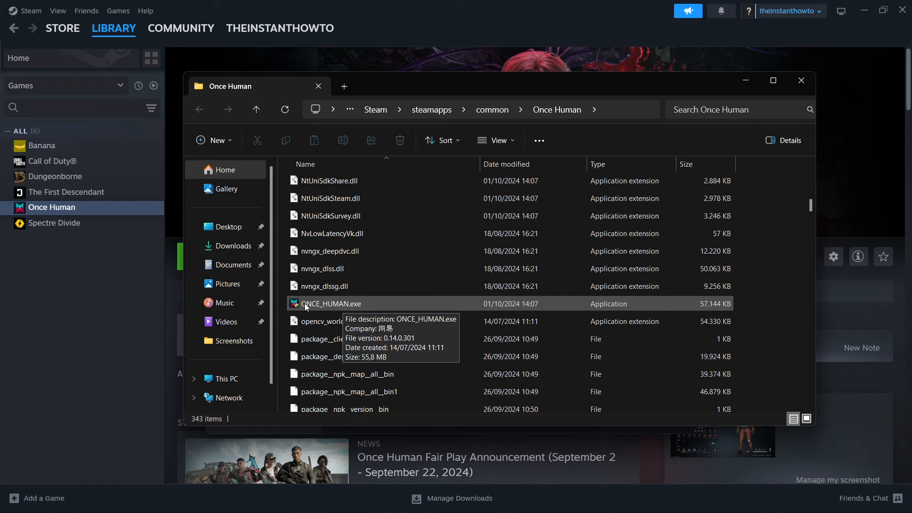
mouse_move(356, 309)
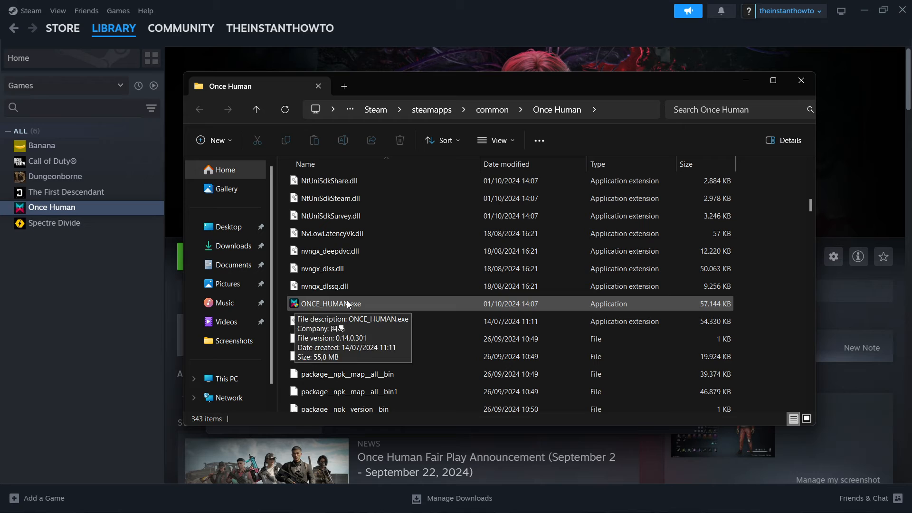
Set the game exe to Windows 8 compatibility mode, no fullscreen optimizations, always run as administrator
right_click(331, 304)
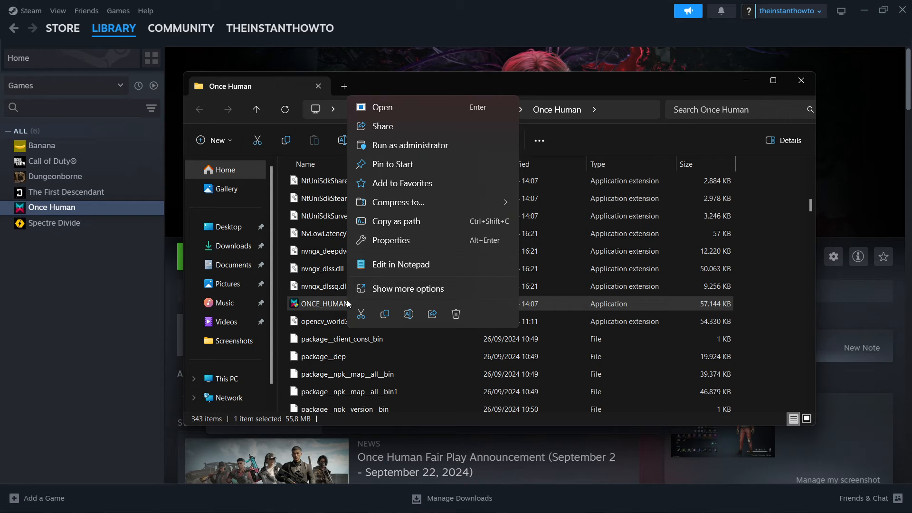
mouse_move(415, 290)
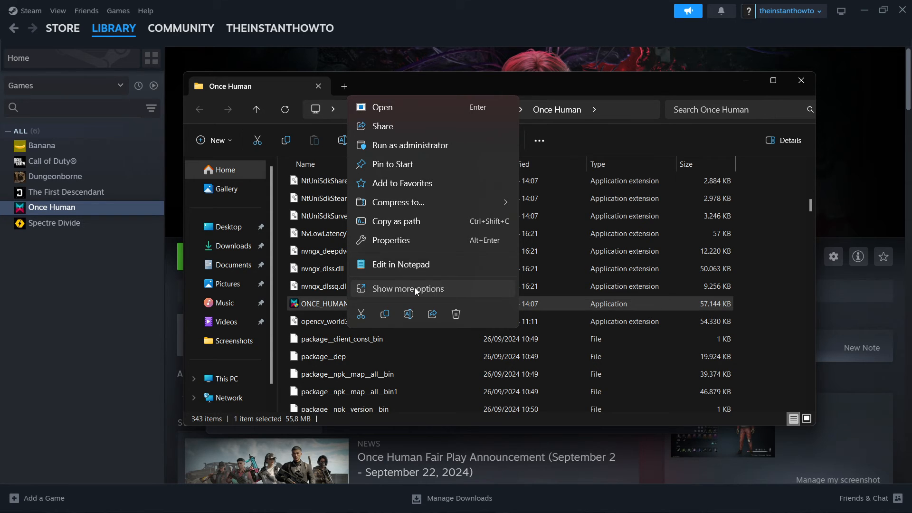
click(407, 288)
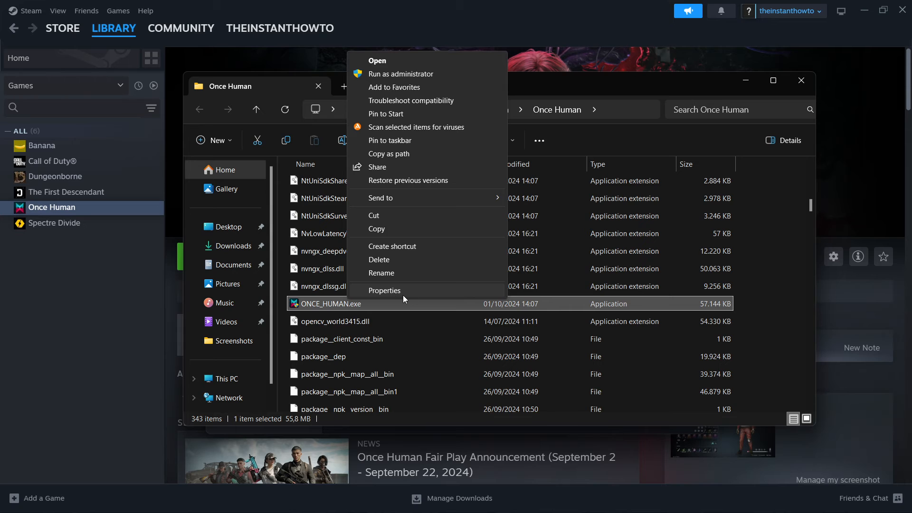
click(385, 290)
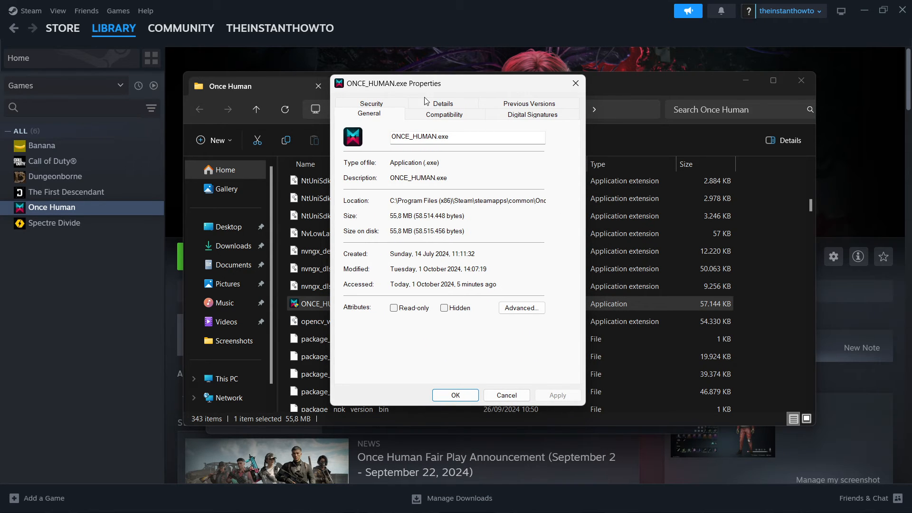
click(444, 114)
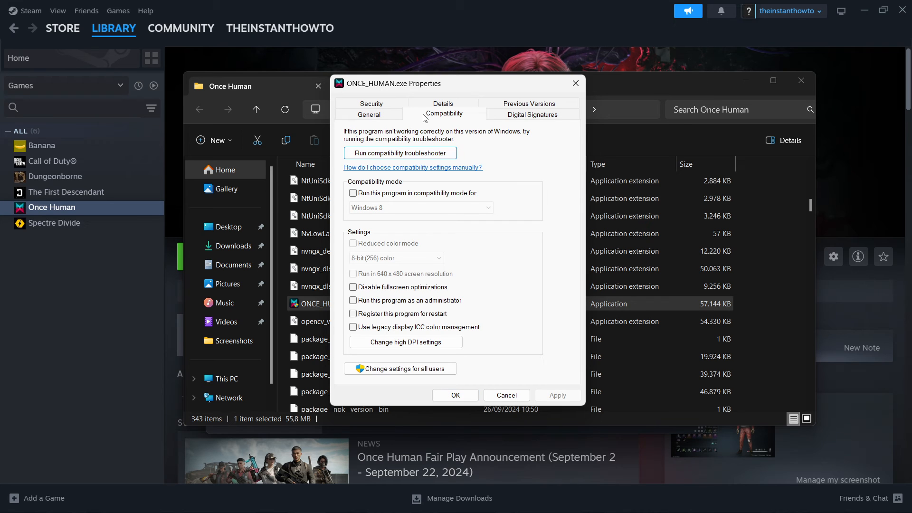
mouse_move(353, 190)
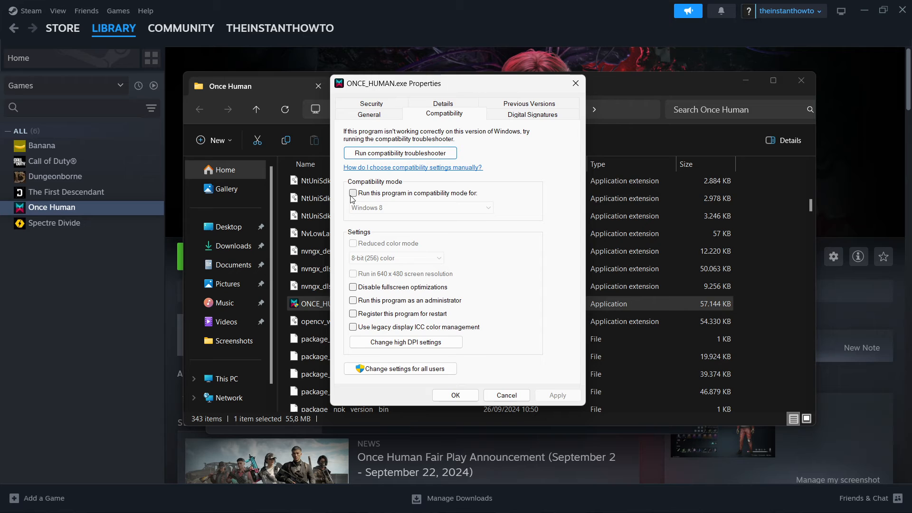
click(353, 193)
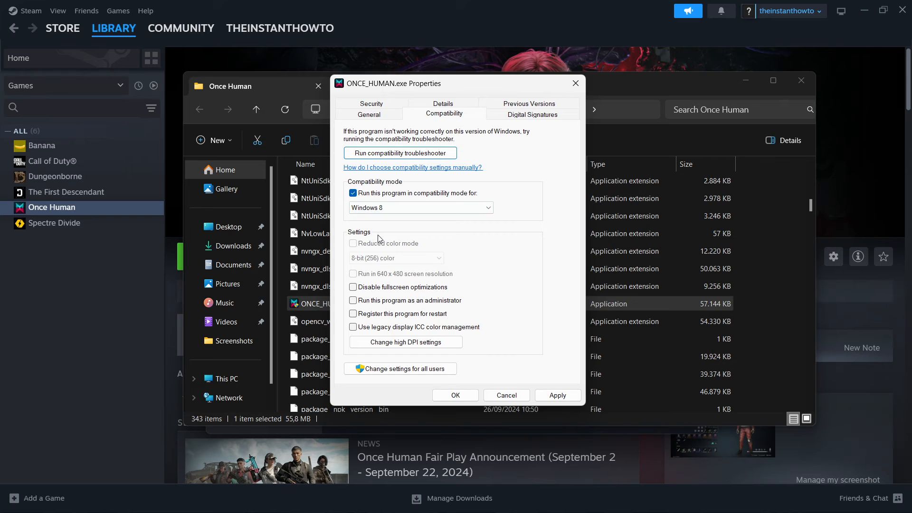
click(353, 287)
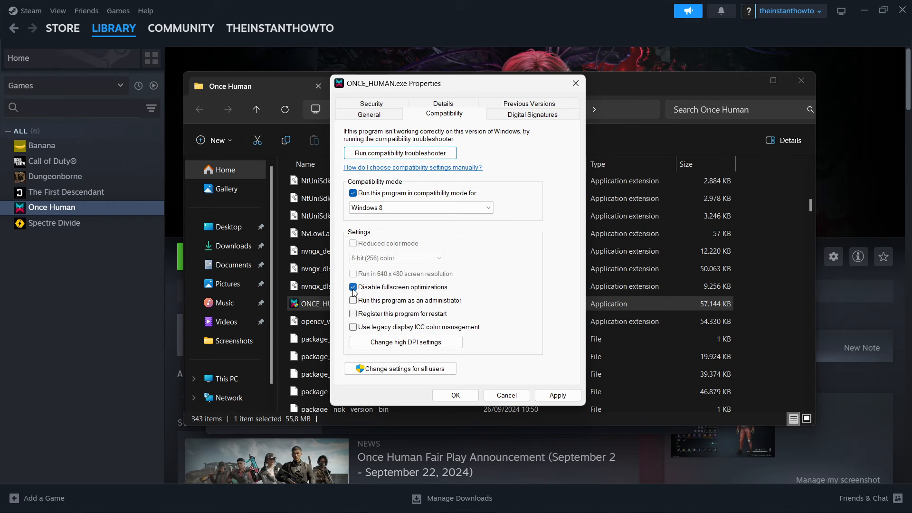
click(353, 301)
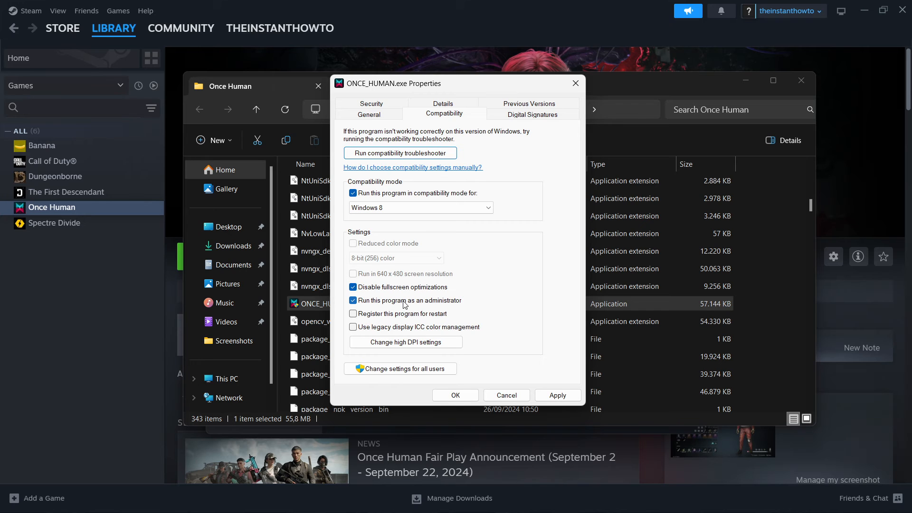
mouse_move(497, 428)
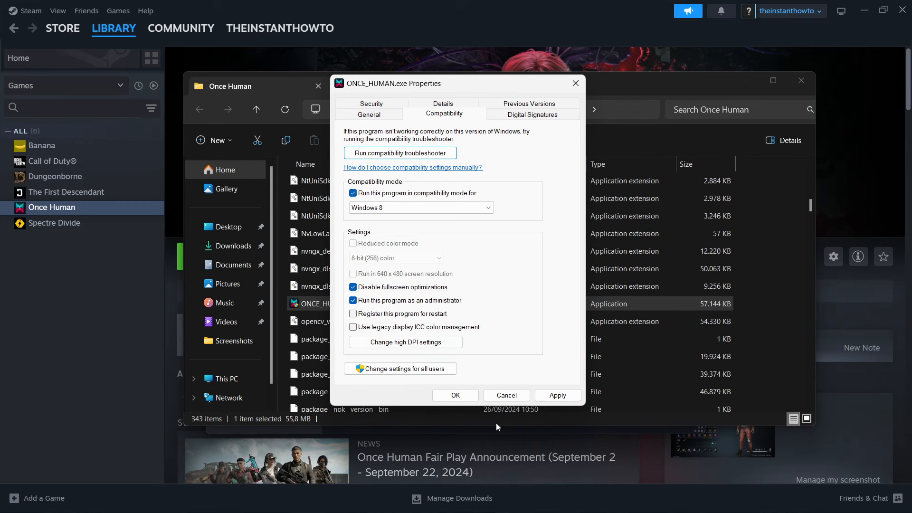
Confirm the exe properties and close the Once Human install folder
click(455, 395)
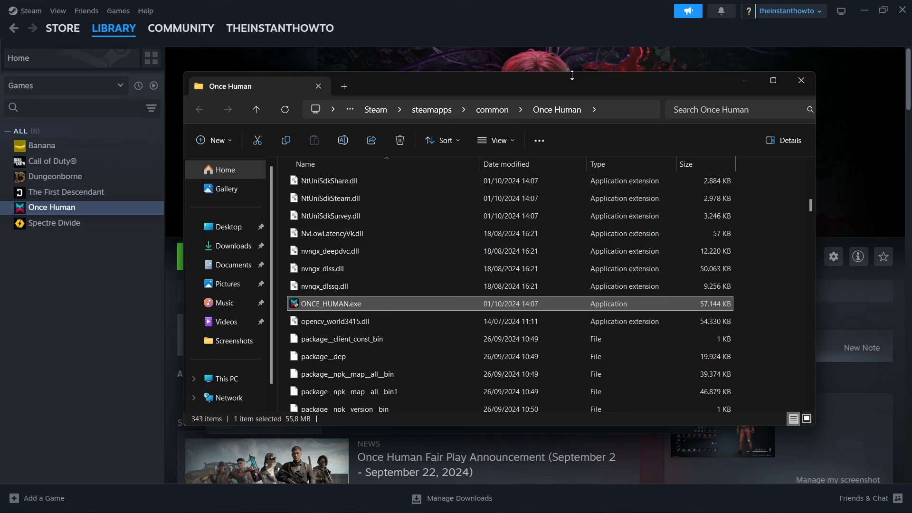
mouse_move(433, 258)
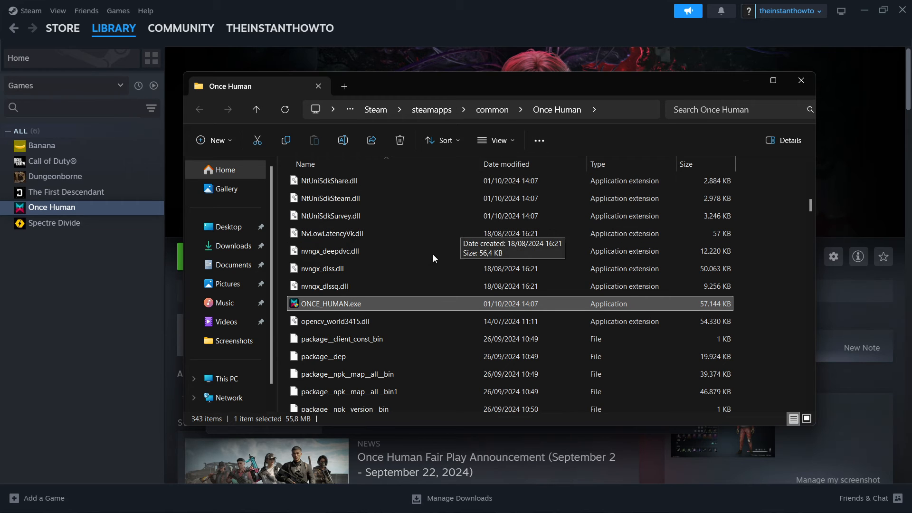
mouse_move(328, 309)
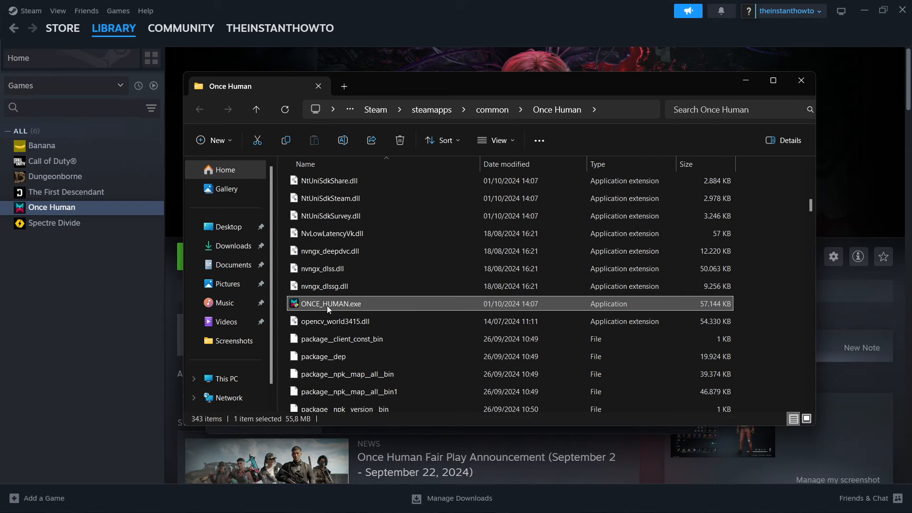
mouse_move(330, 303)
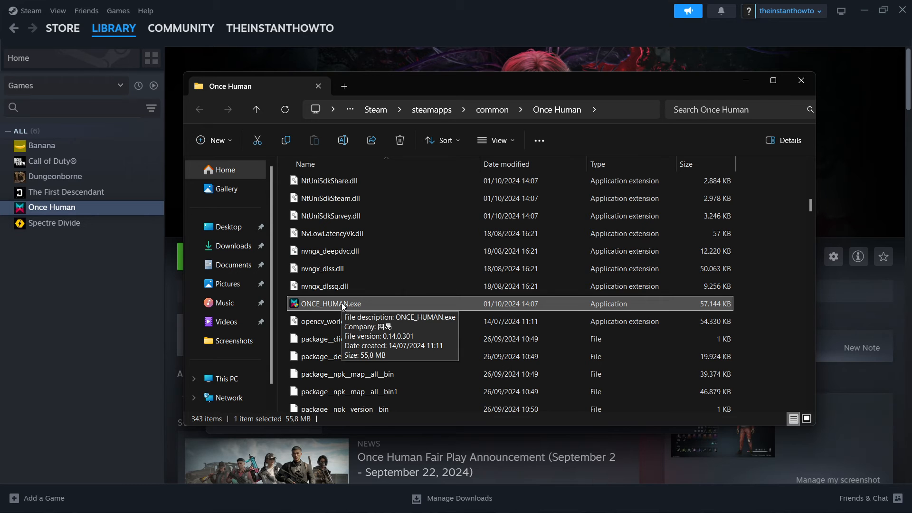
mouse_move(394, 93)
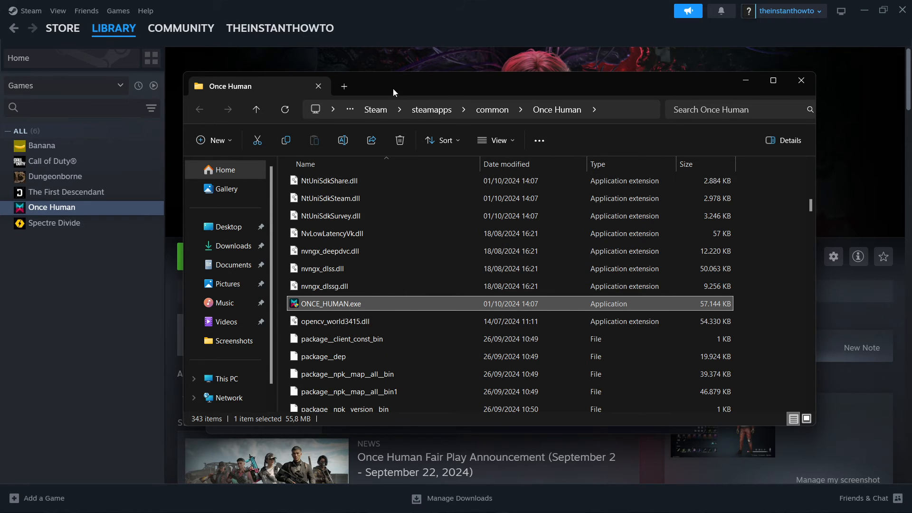
drag(393, 86, 382, 95)
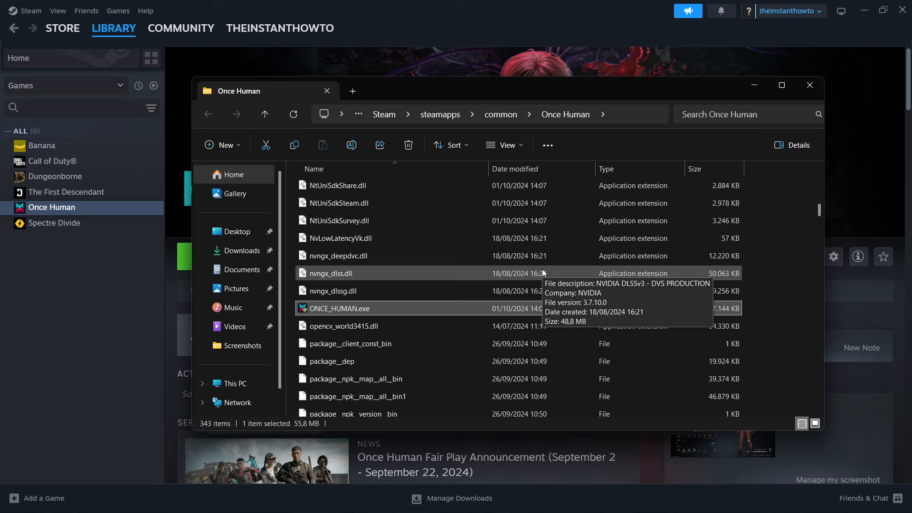
mouse_move(632, 295)
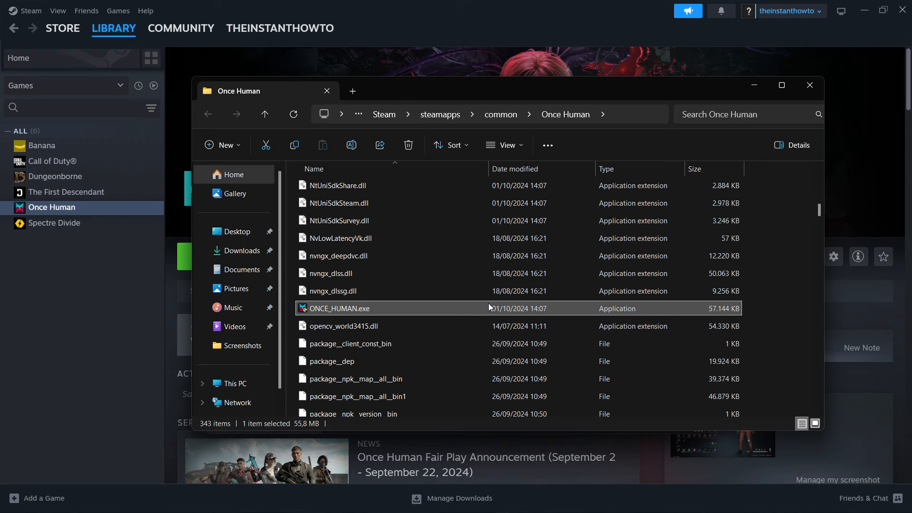
mouse_move(746, 100)
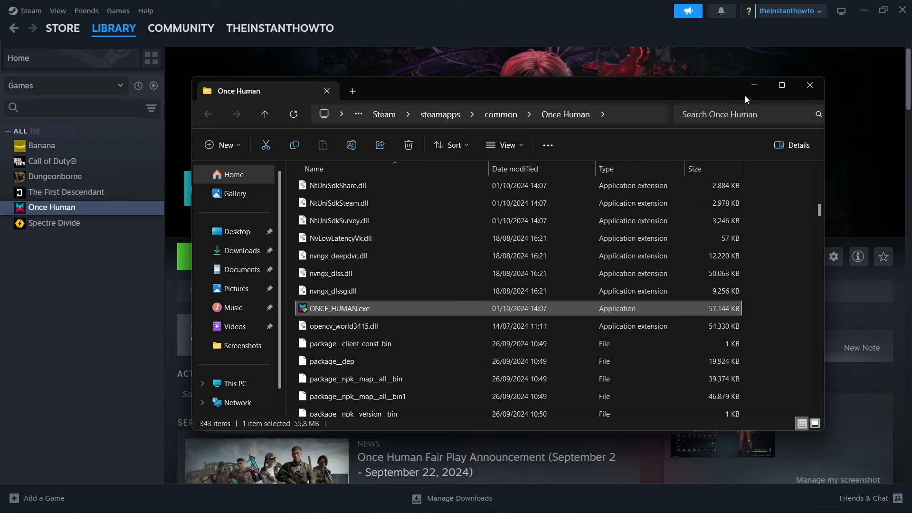
click(808, 84)
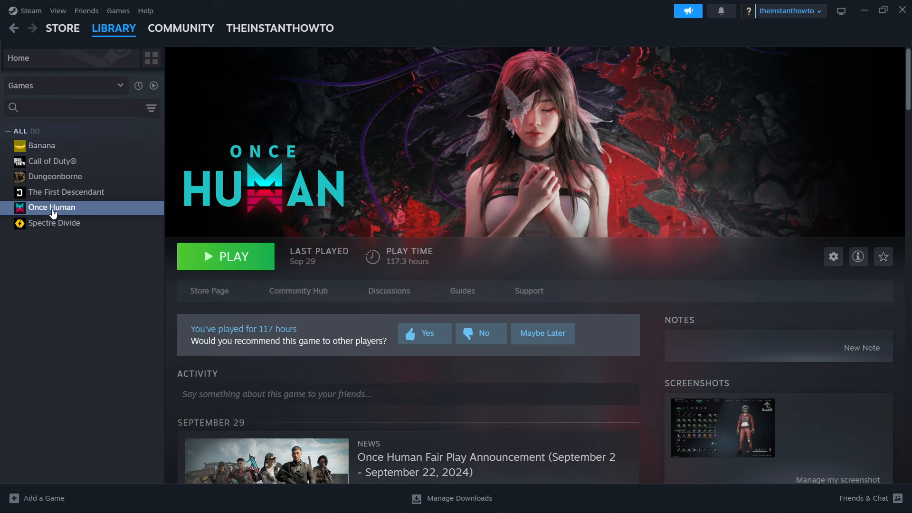
Open Once Human's Properties and enter -dx11 as the launch option
right_click(52, 207)
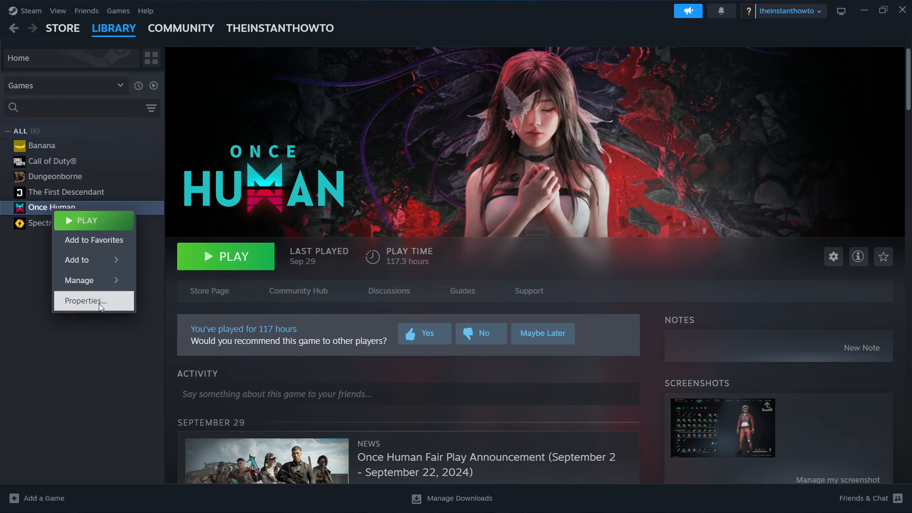
click(85, 301)
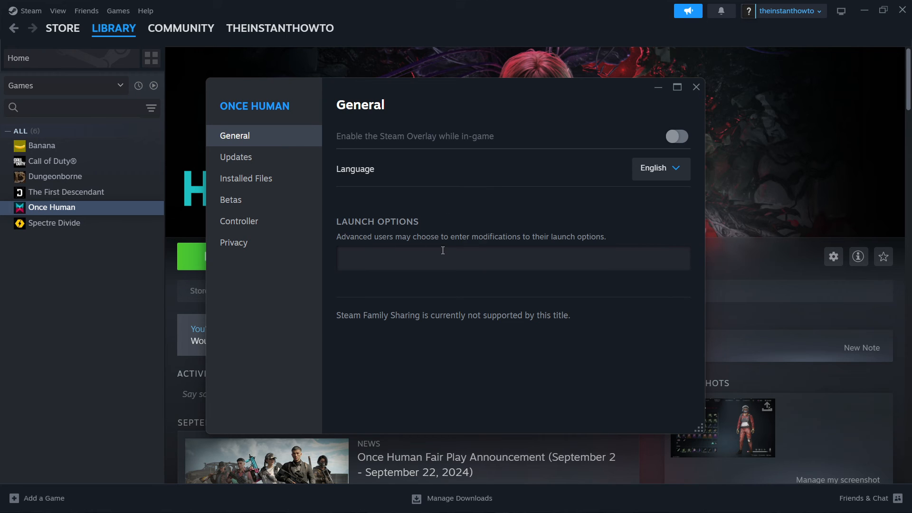
mouse_move(391, 242)
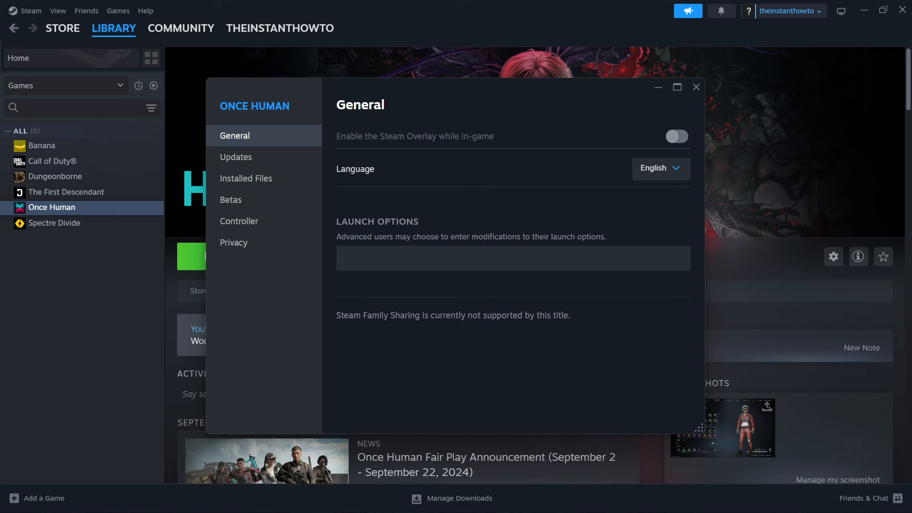
click(402, 258)
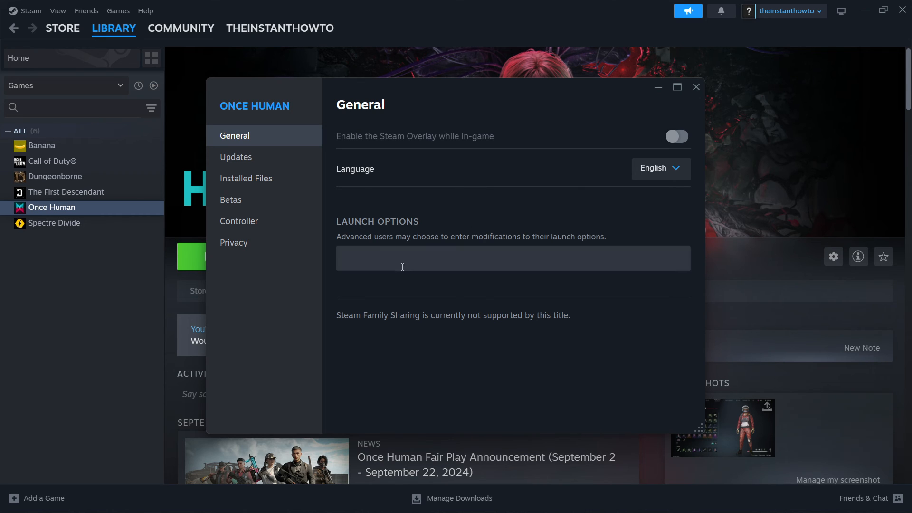
text(-d)
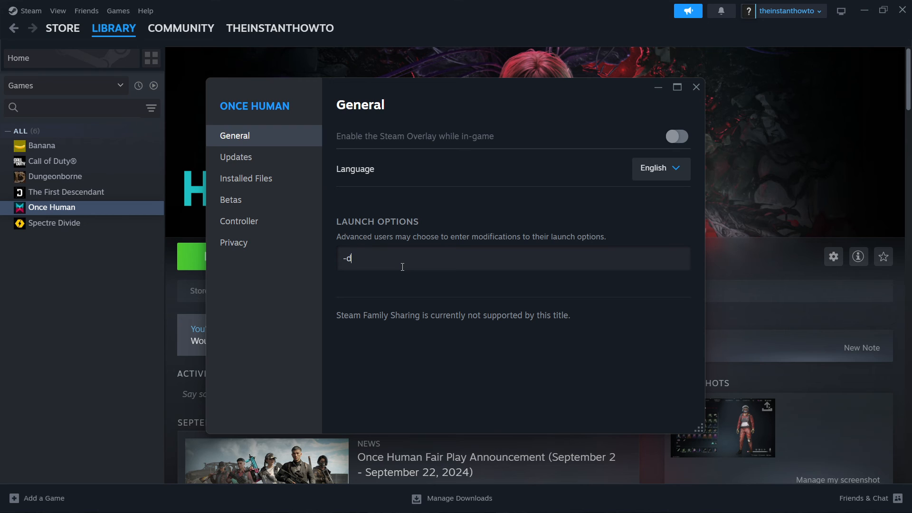
text(x11)
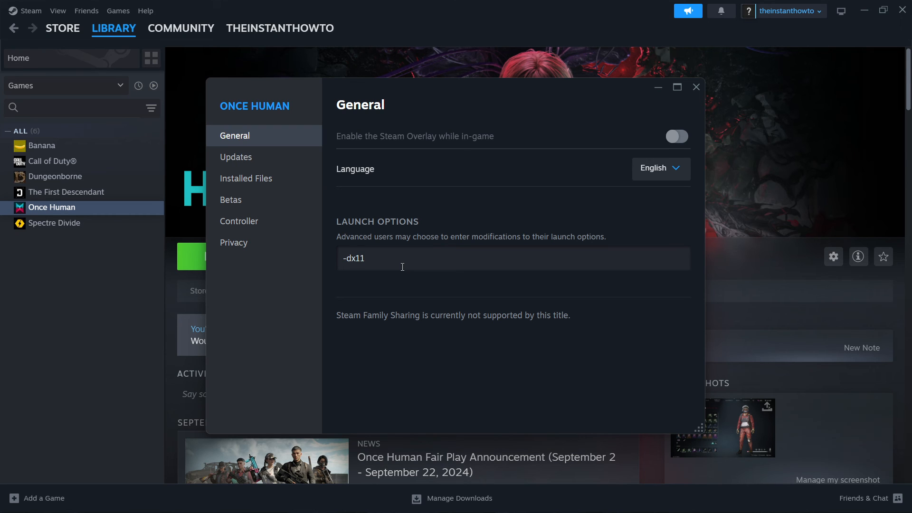
mouse_move(402, 234)
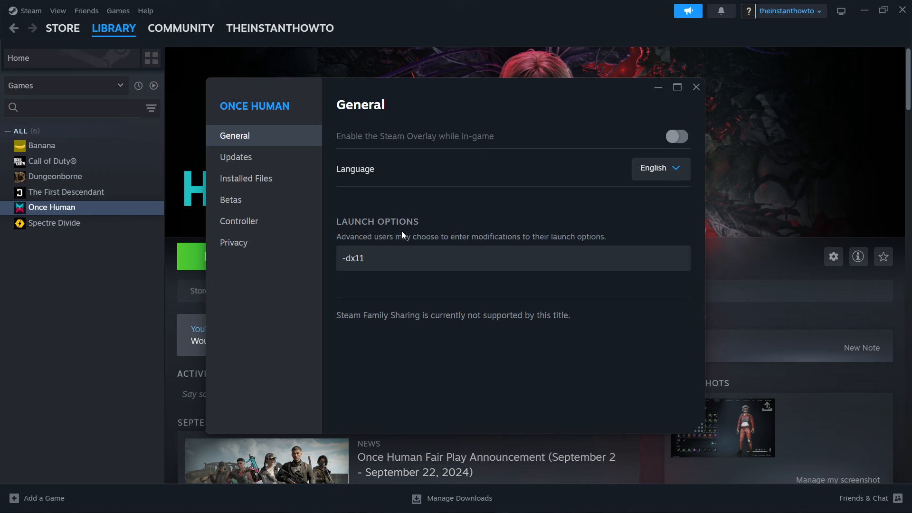
Change the launch option to -dx12
click(696, 88)
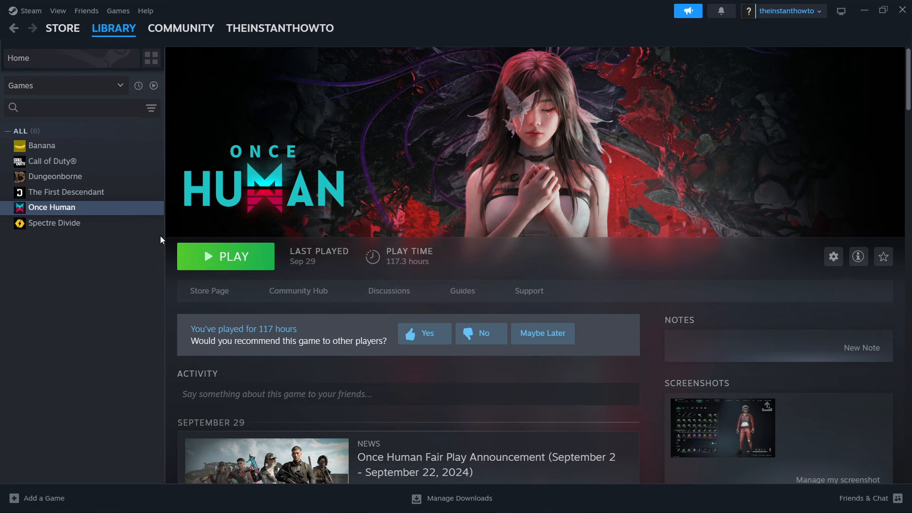
click(832, 257)
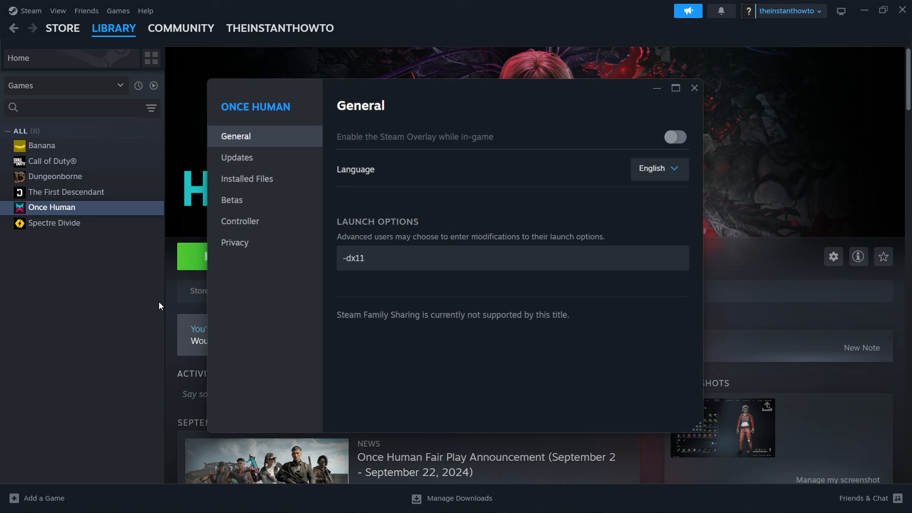
key(Backspace)
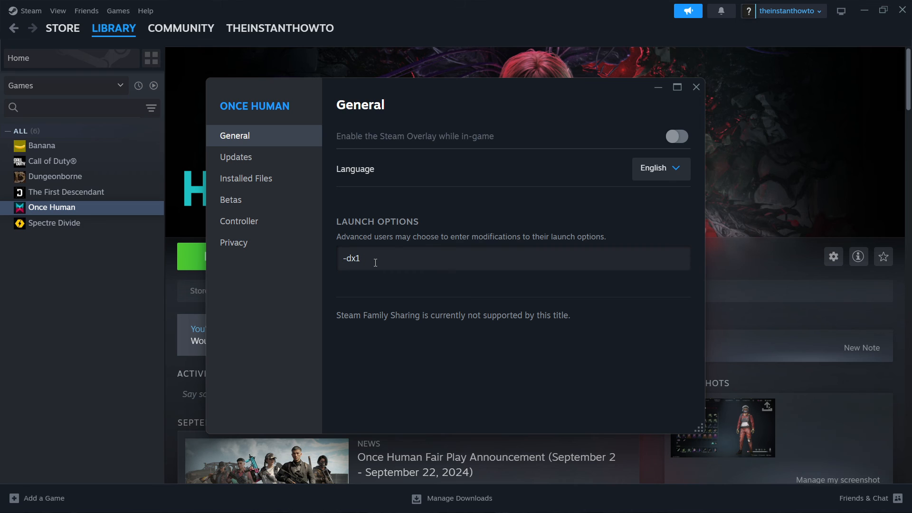
text(2)
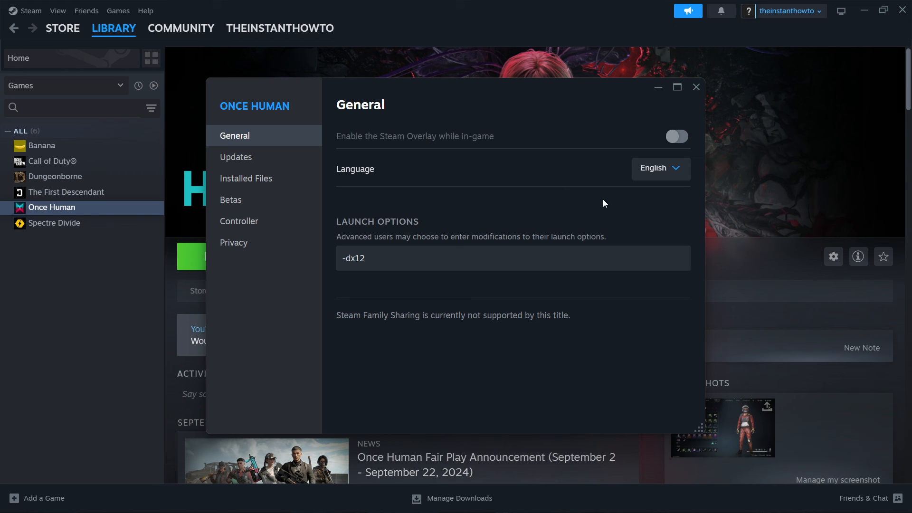
click(432, 257)
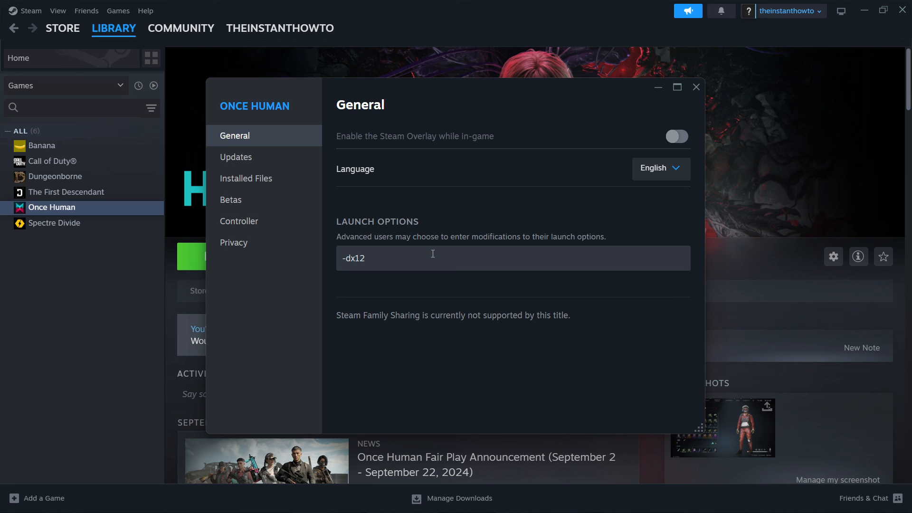
Replace the launch option with -d3d11
double_click(353, 259)
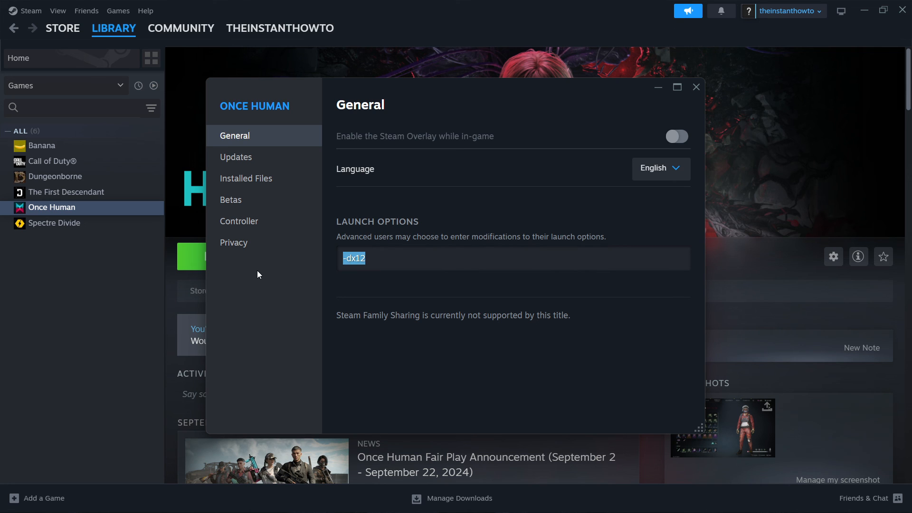
text(-d3d)
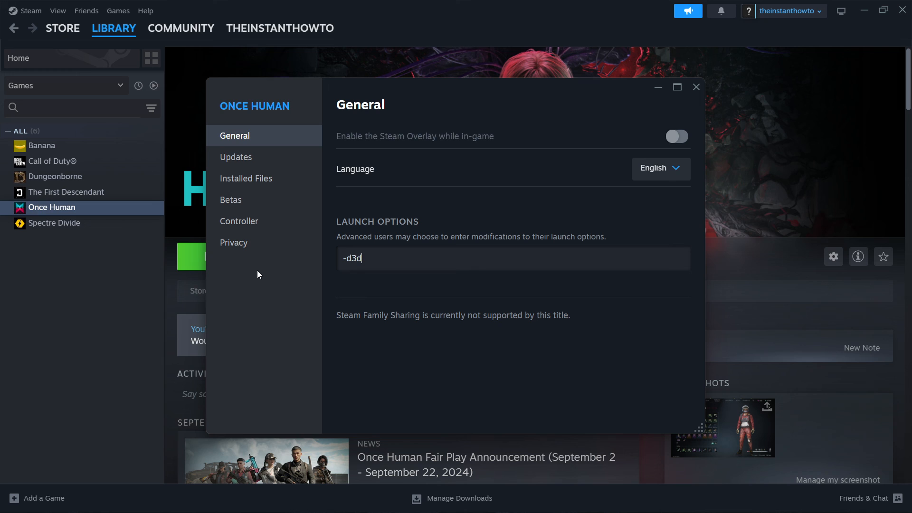
text(11)
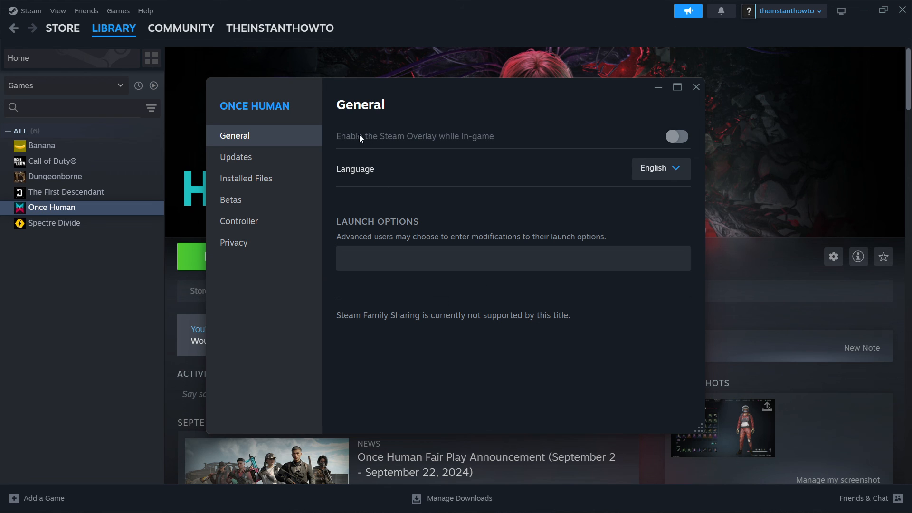
mouse_move(459, 138)
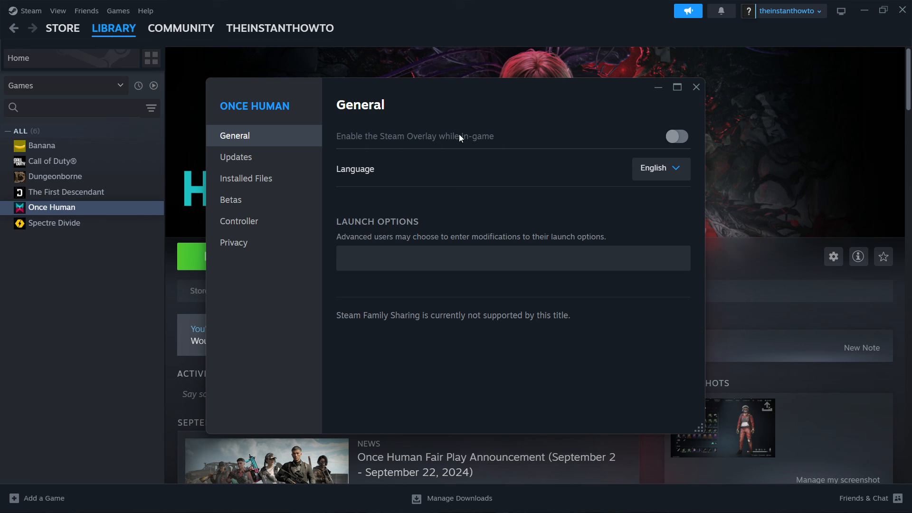
mouse_move(374, 144)
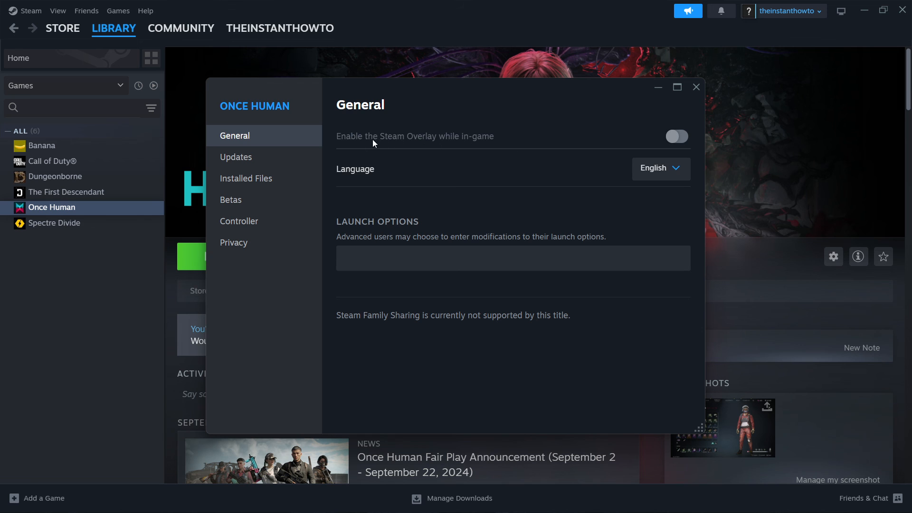
mouse_move(412, 128)
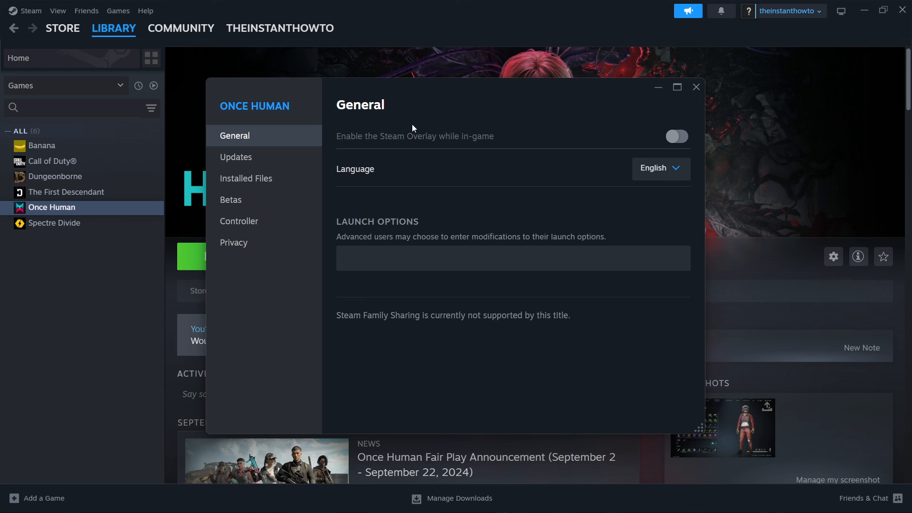
mouse_move(371, 122)
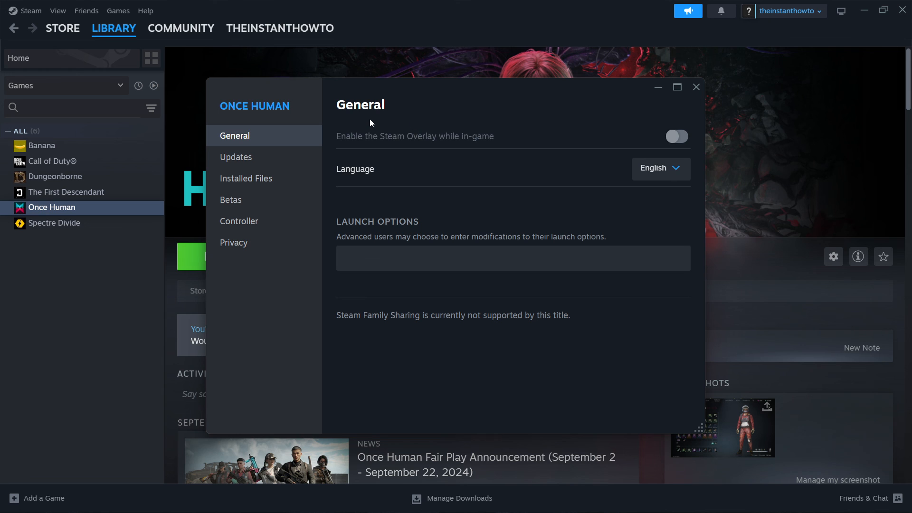
mouse_move(695, 88)
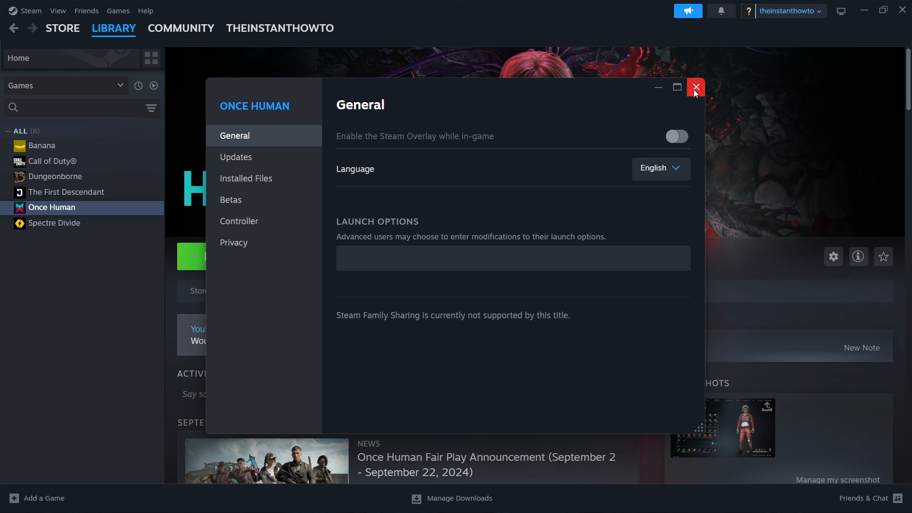
Close the Properties window, returning to the Once Human library page
click(695, 87)
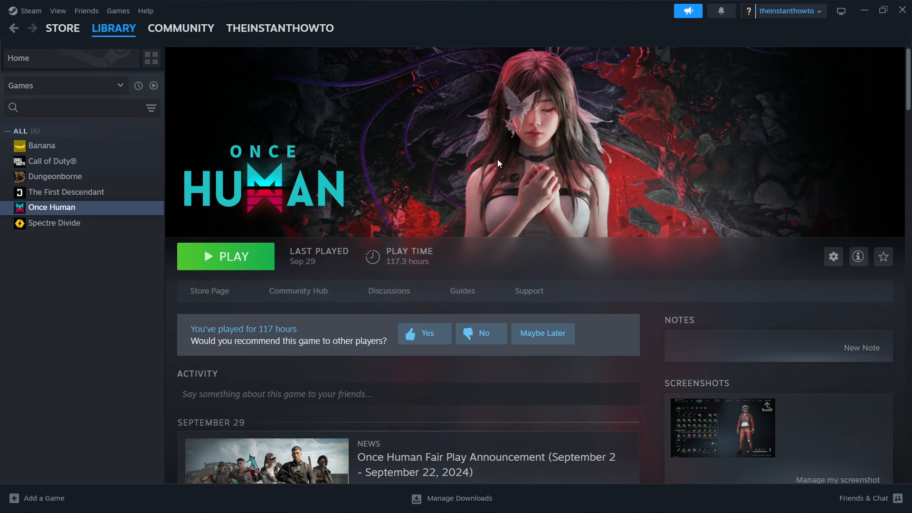
mouse_move(451, 139)
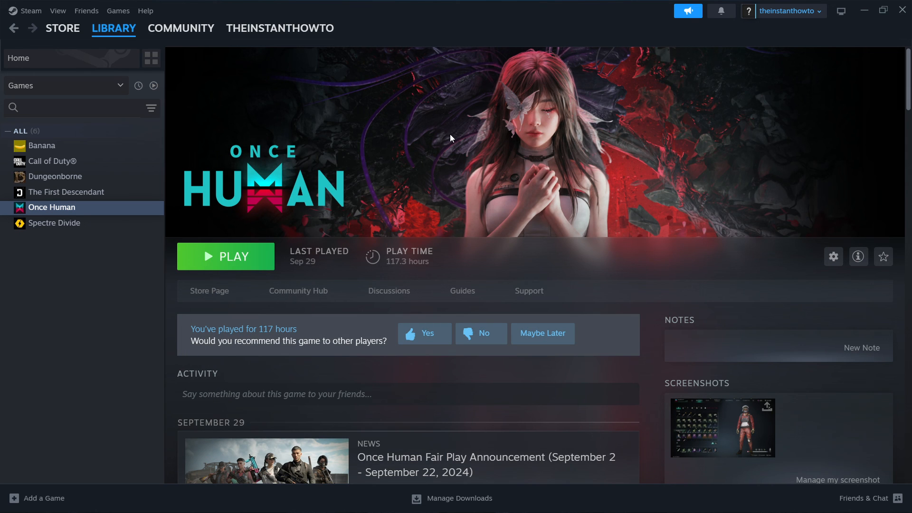